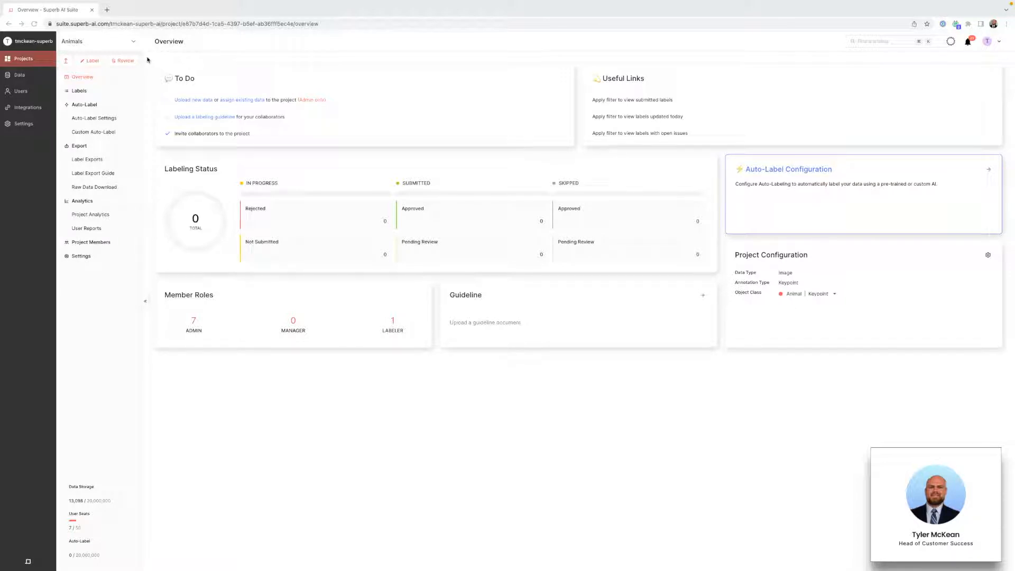
mouse_move(64, 60)
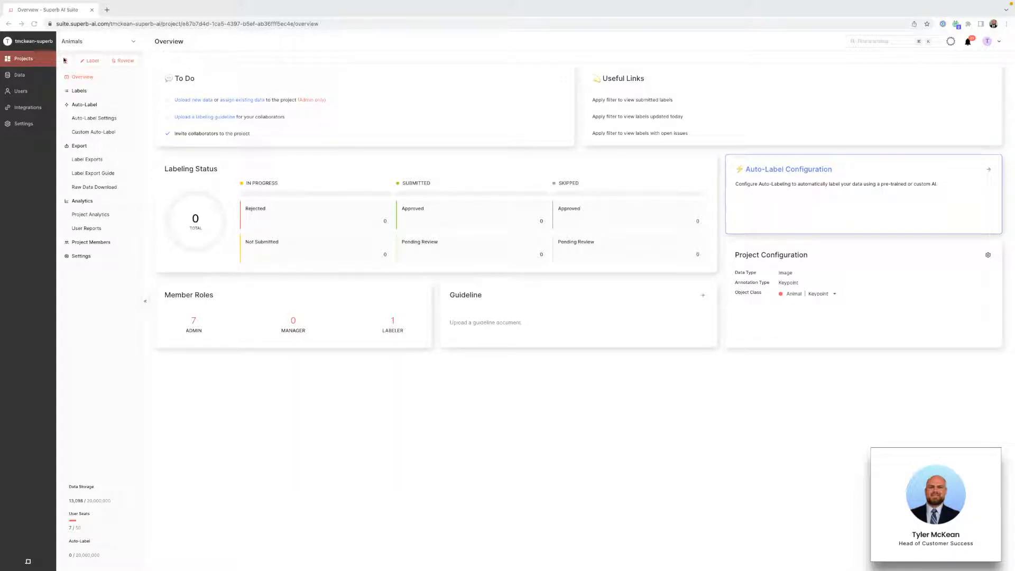
Browse the workspace's uploaded data, then reopen the Animals project's upload options.
click(193, 100)
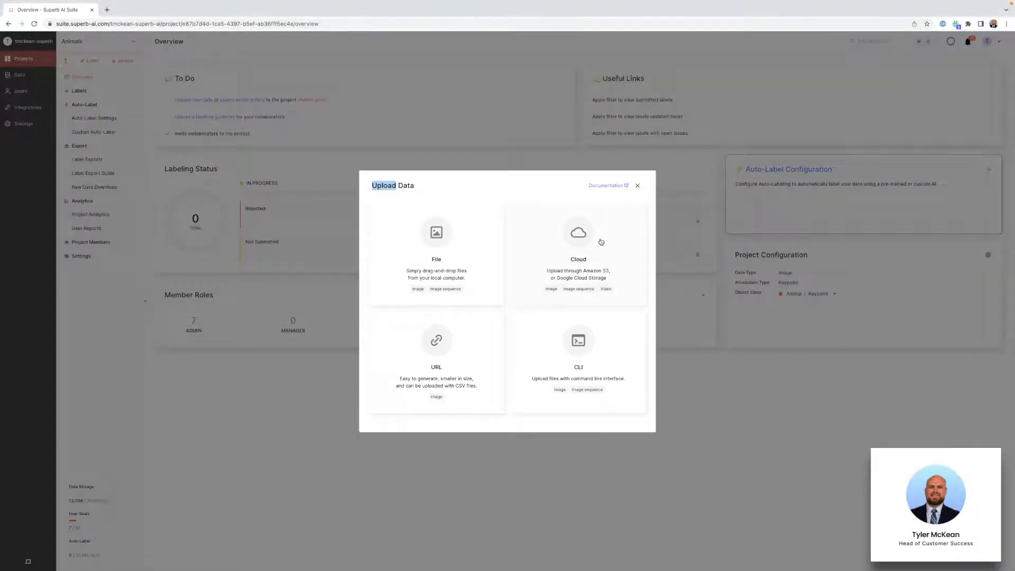
mouse_move(415, 369)
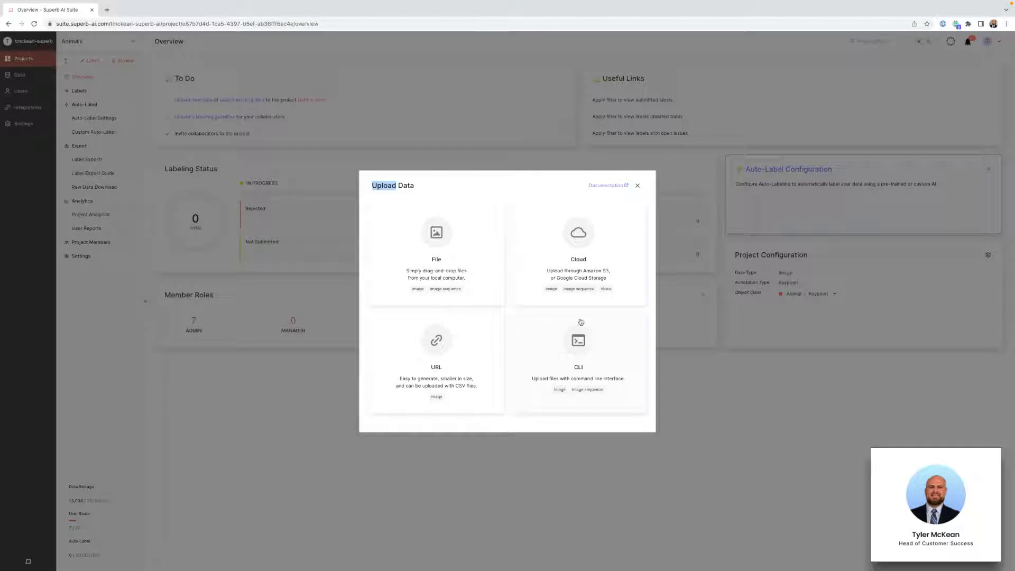
mouse_move(531, 198)
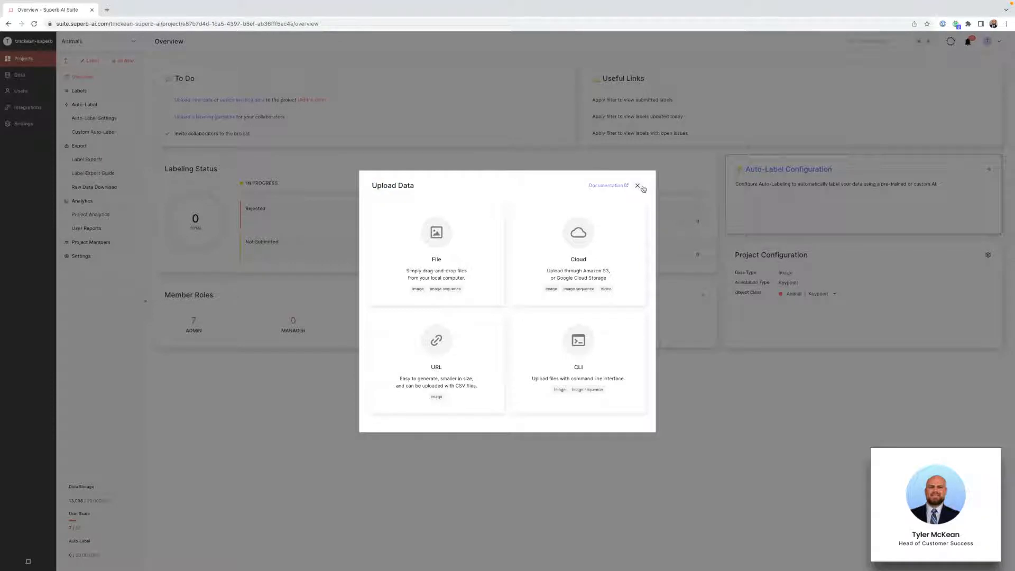
click(638, 185)
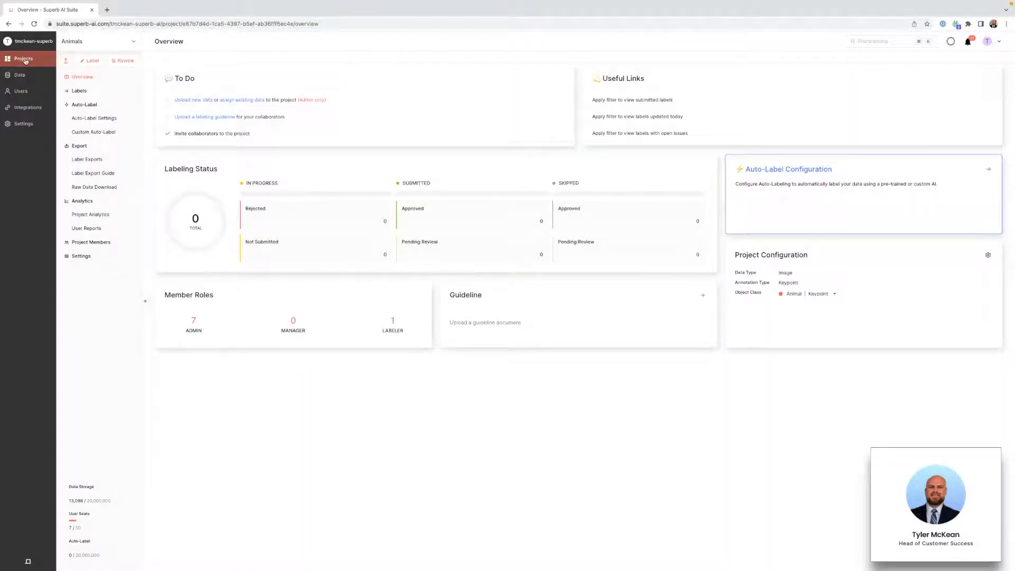
click(20, 74)
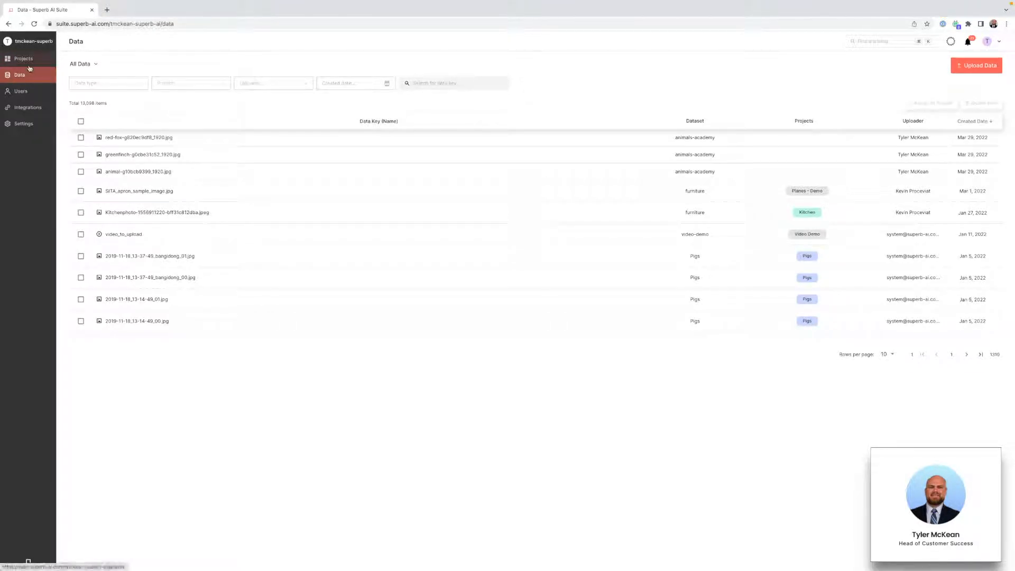
click(22, 58)
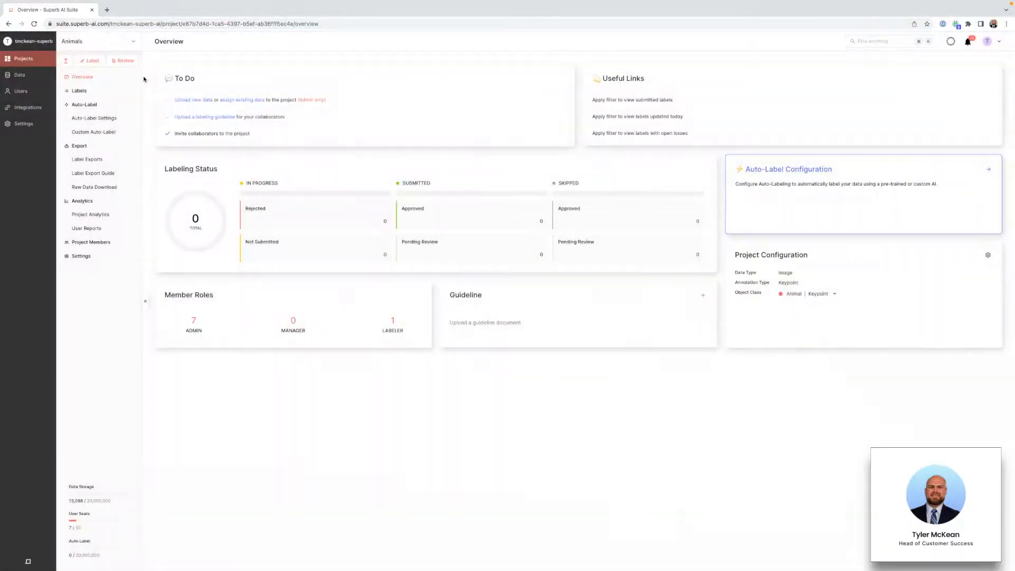
click(192, 100)
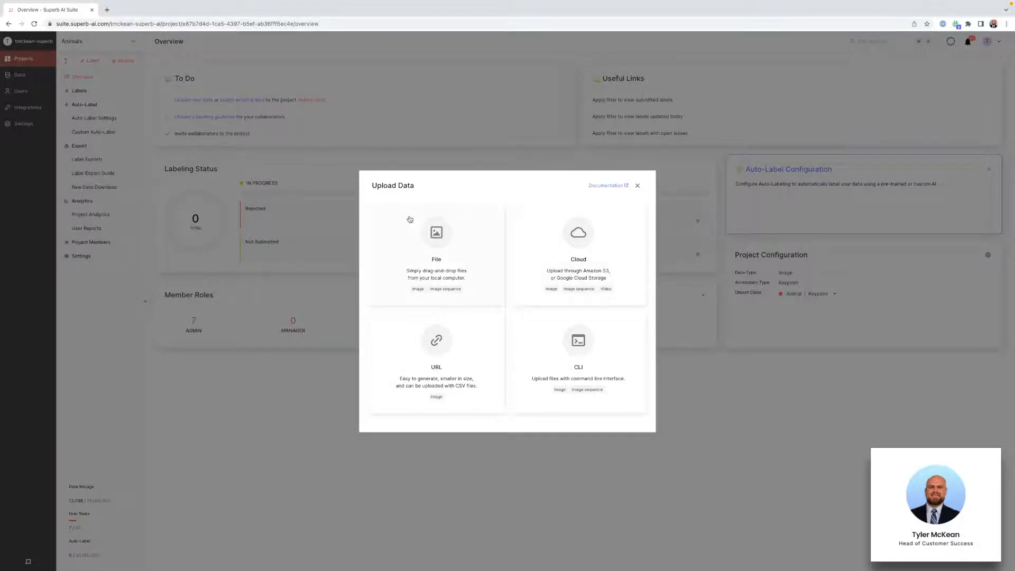
Upload three local jpg animal images into new dataset 'academy-animal-demo'.
click(436, 252)
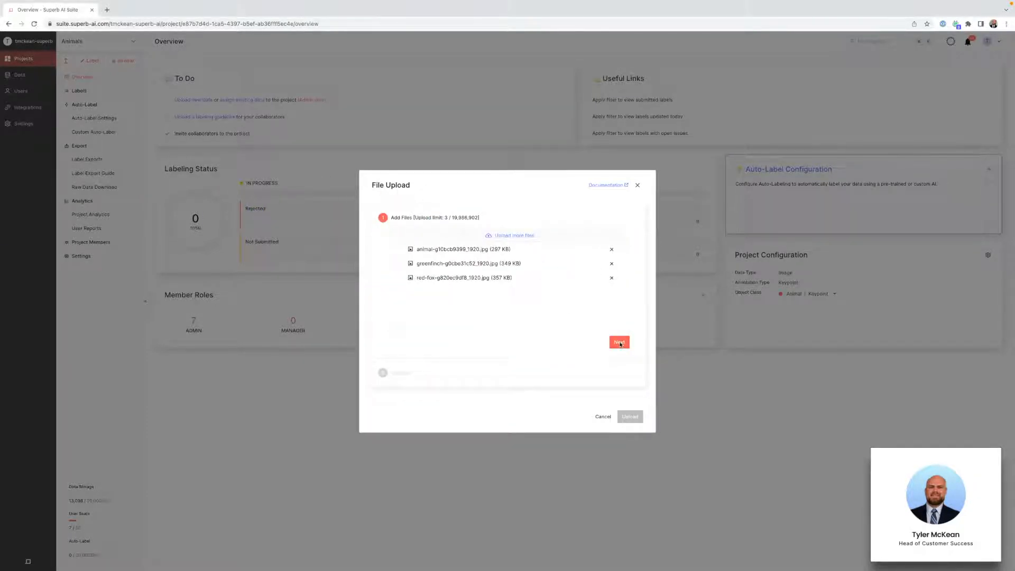
click(618, 342)
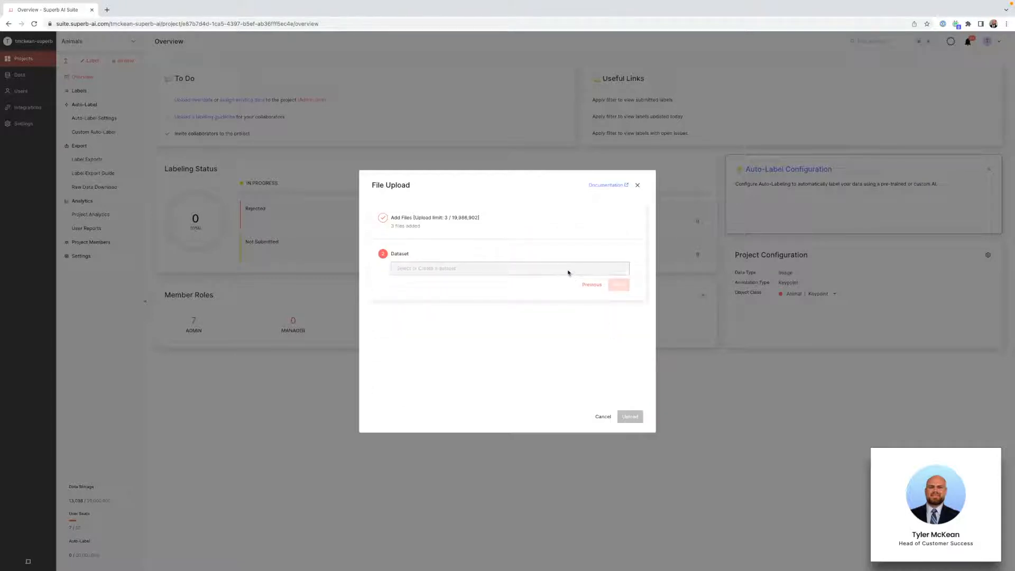
text(ad)
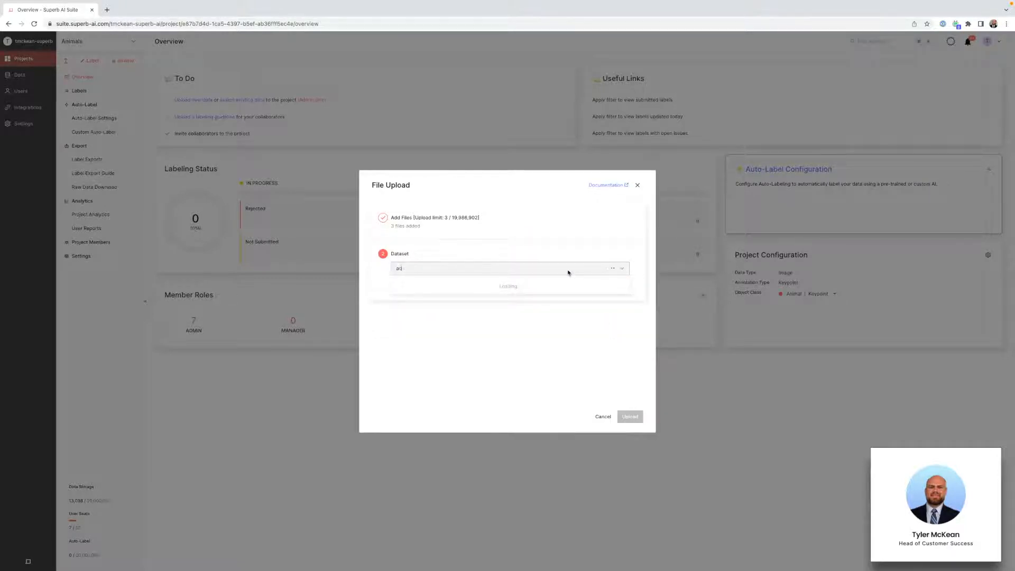
text(academy-animal)
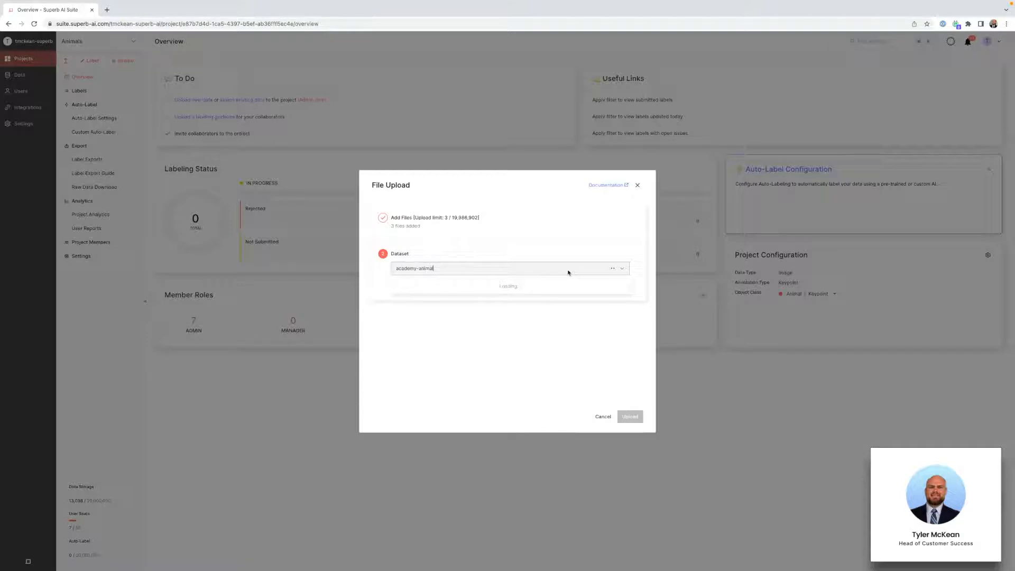
text(-demo)
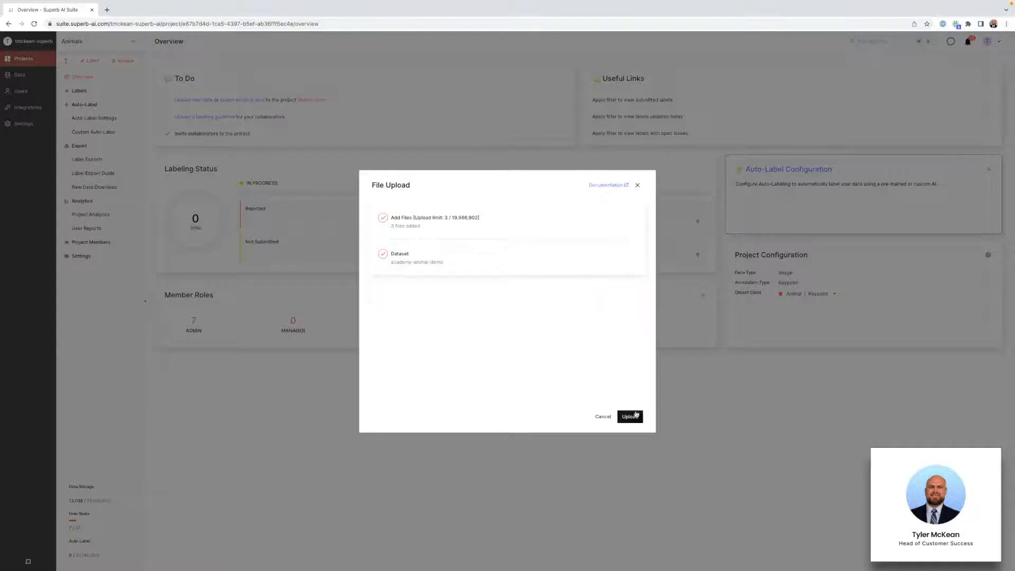
click(629, 417)
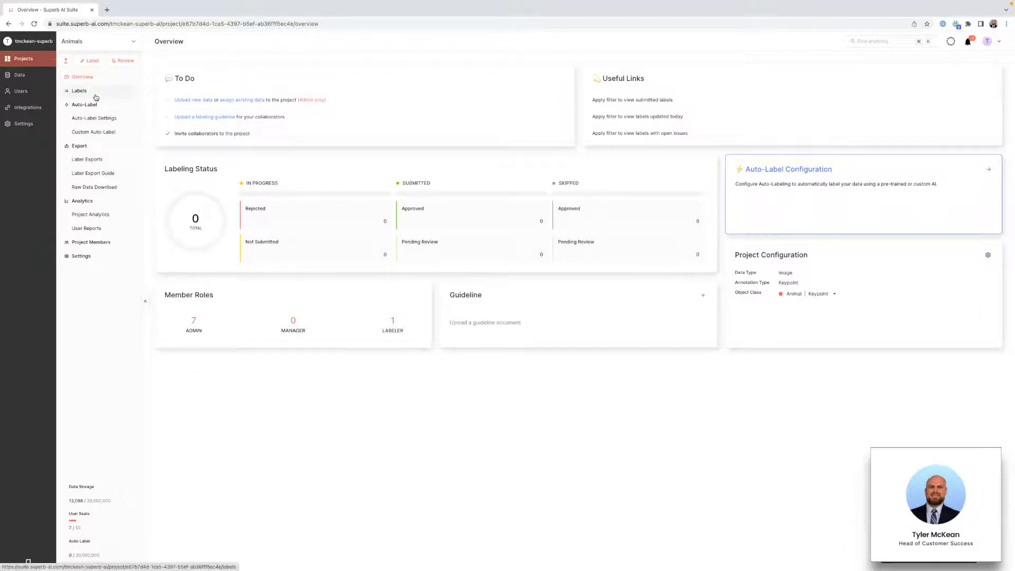
Check the three animal images in Animals' Labels list, then return to Overview.
click(79, 90)
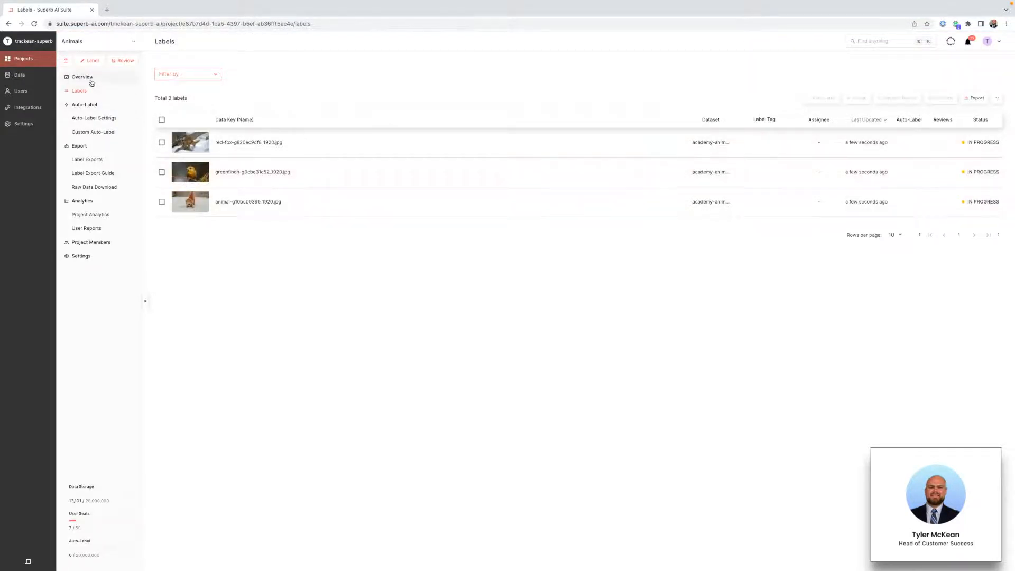
click(83, 76)
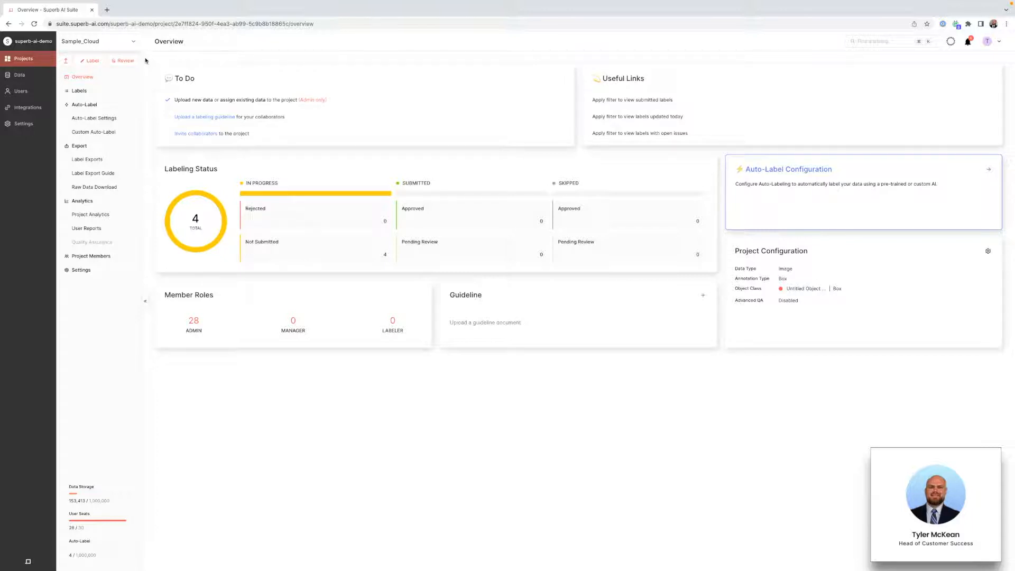
mouse_move(66, 60)
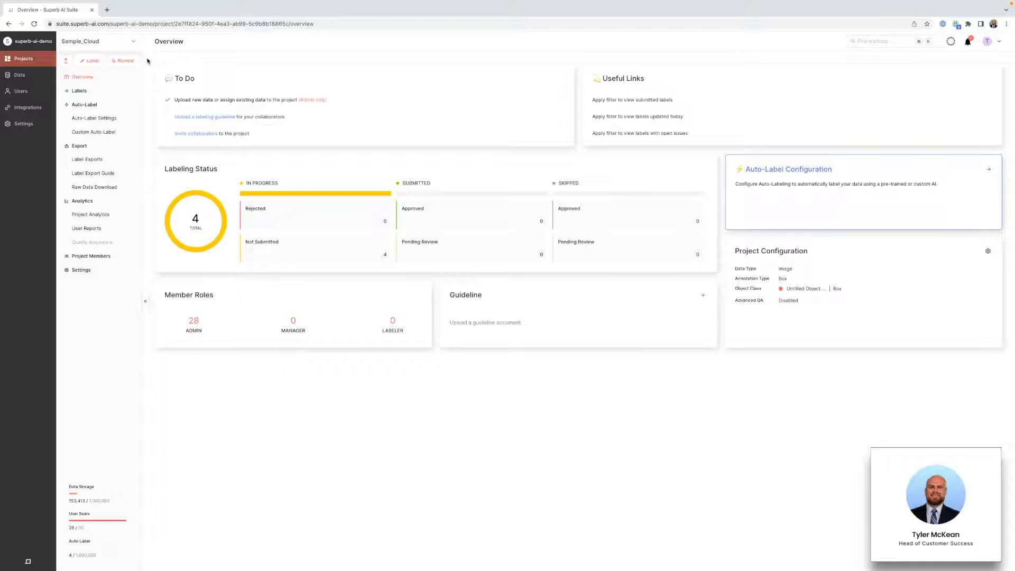
mouse_move(65, 61)
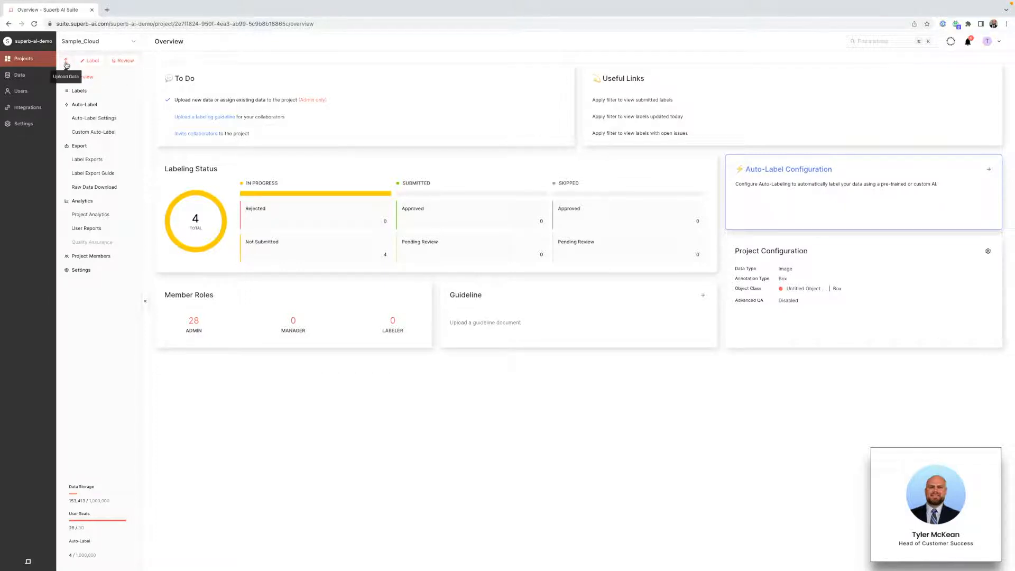
Start a Sample_Cloud image upload from Amazon S3 test-data-bucket and scroll its folder list.
click(66, 61)
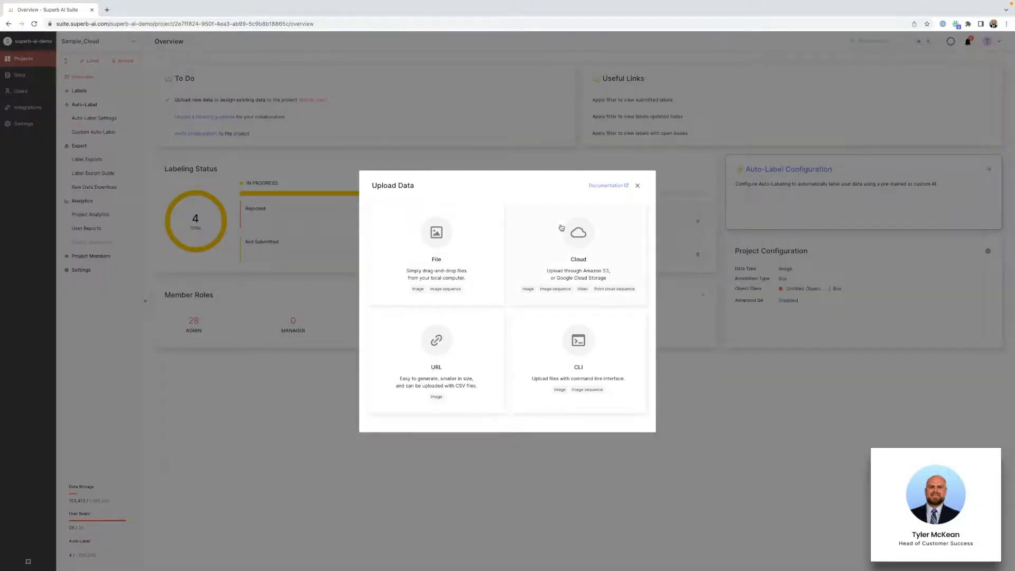
click(578, 253)
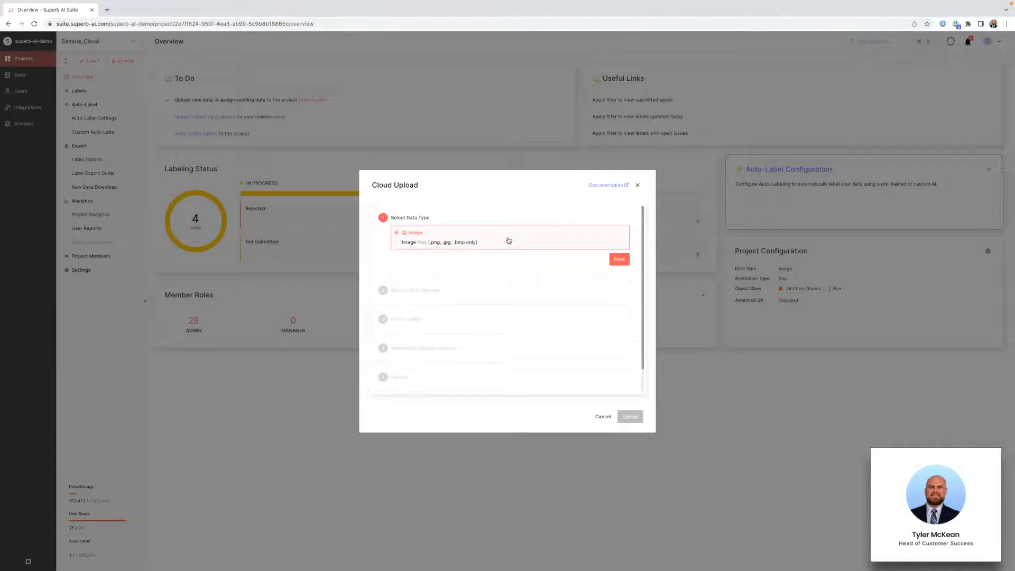
click(618, 259)
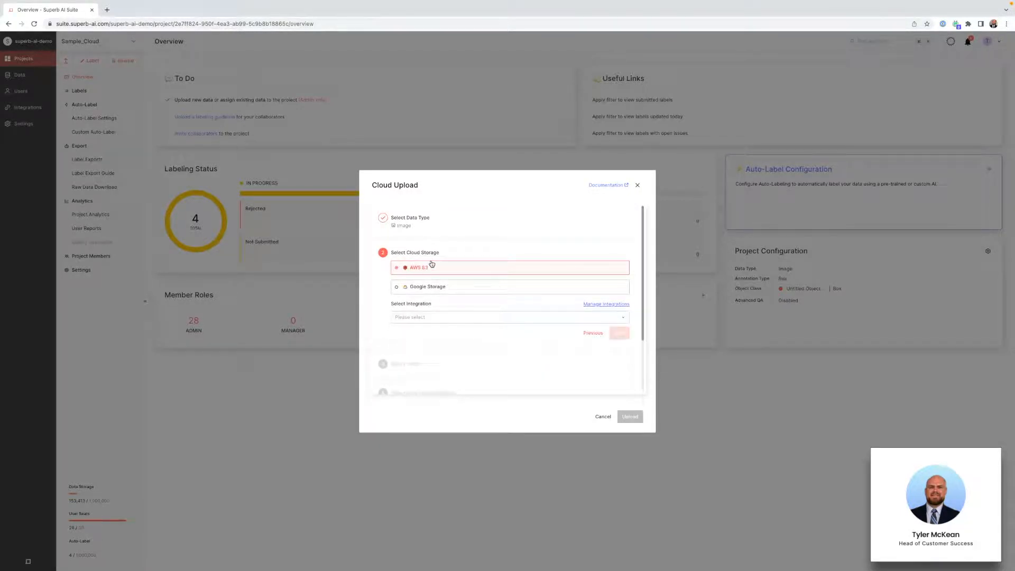
click(508, 317)
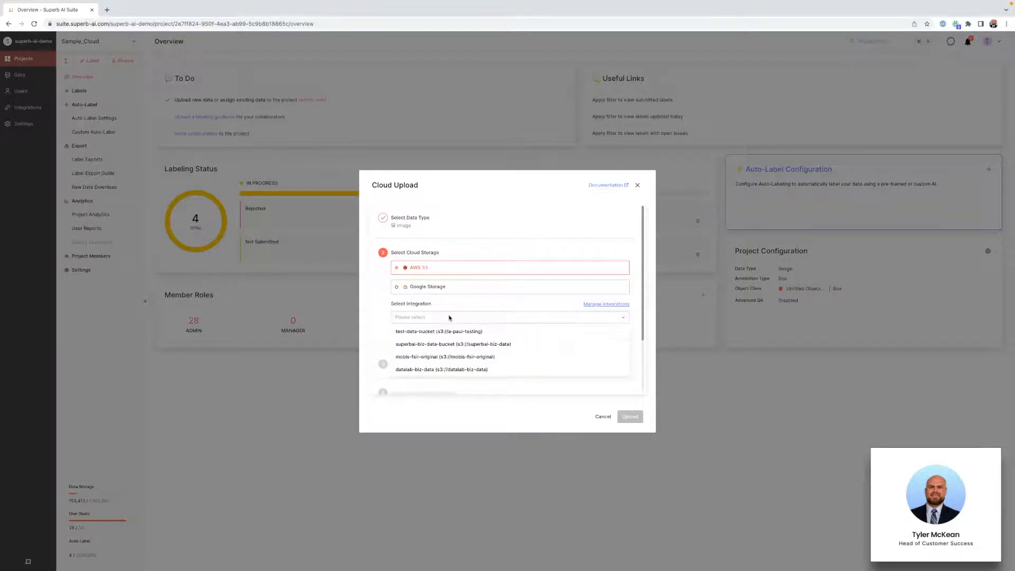
click(439, 331)
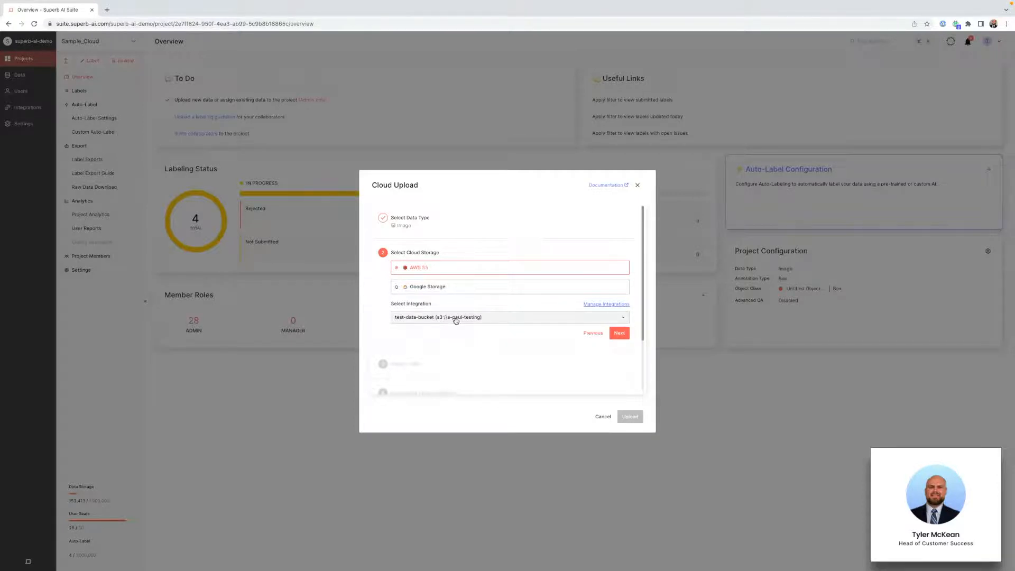
click(619, 333)
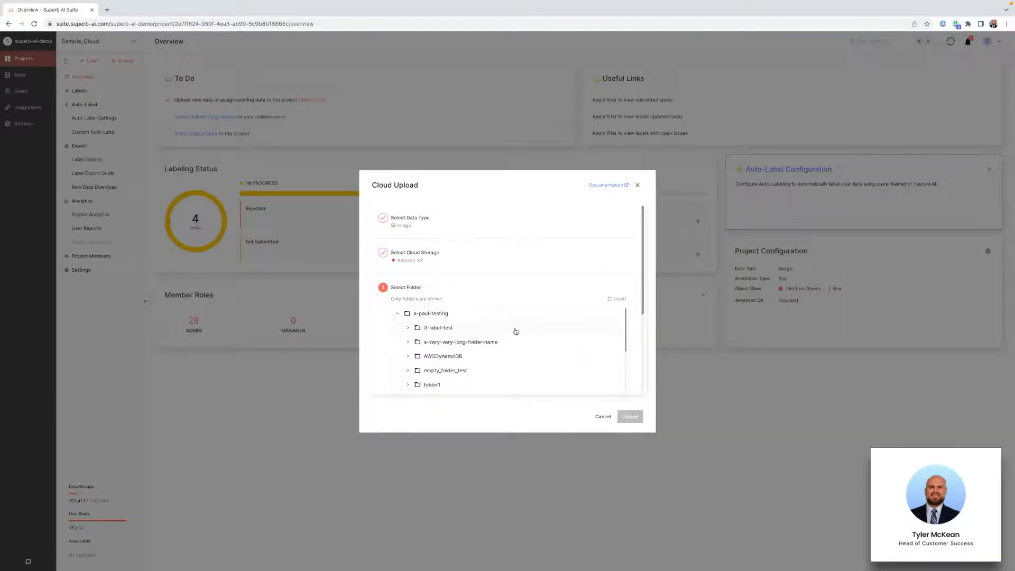
scroll(down, 3)
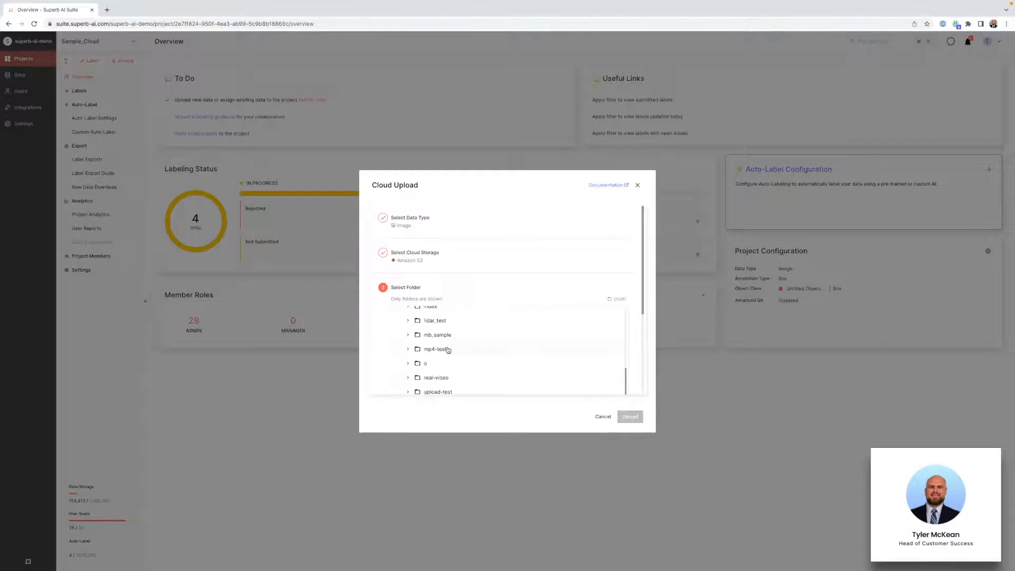
mouse_move(457, 344)
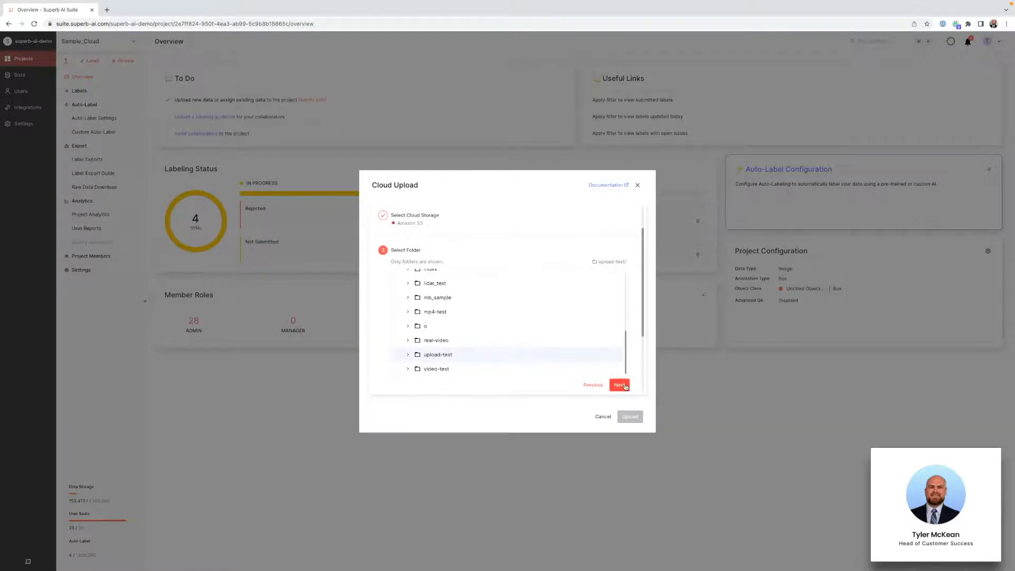
Confirm folder upload-test and keep Superb AI storage after briefly trying own storage.
click(618, 385)
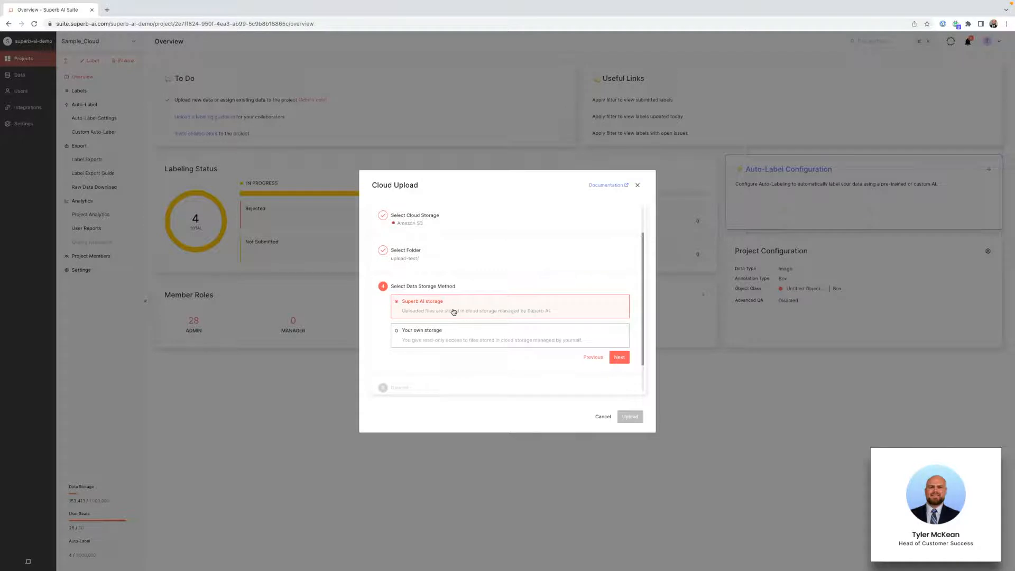
mouse_move(455, 321)
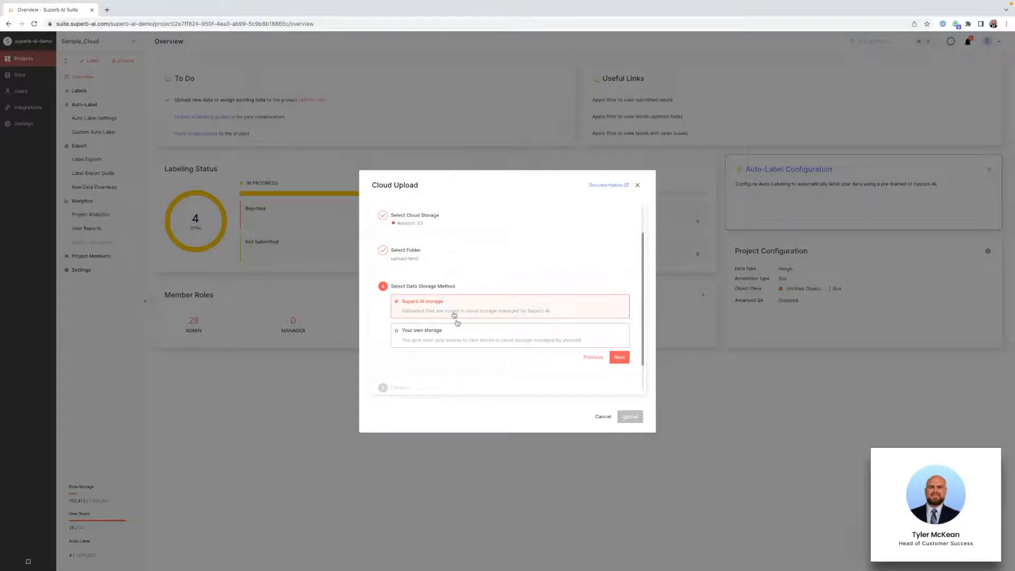
click(396, 330)
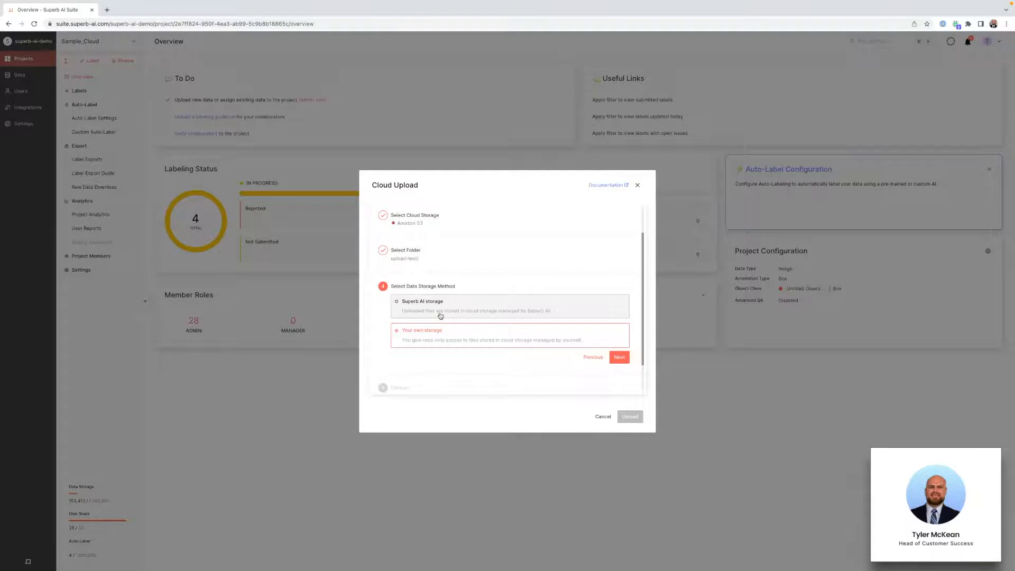
click(396, 301)
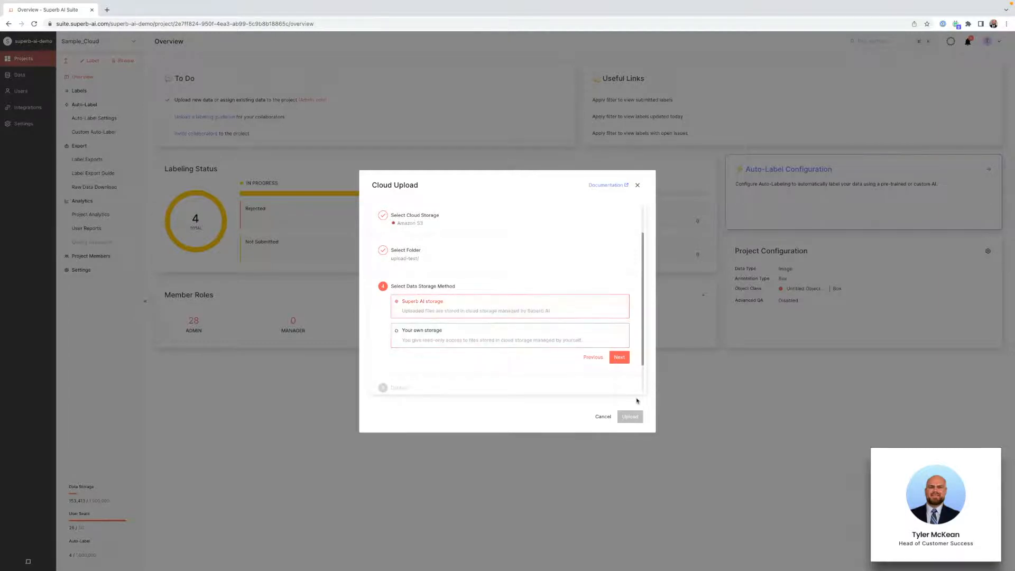
click(618, 357)
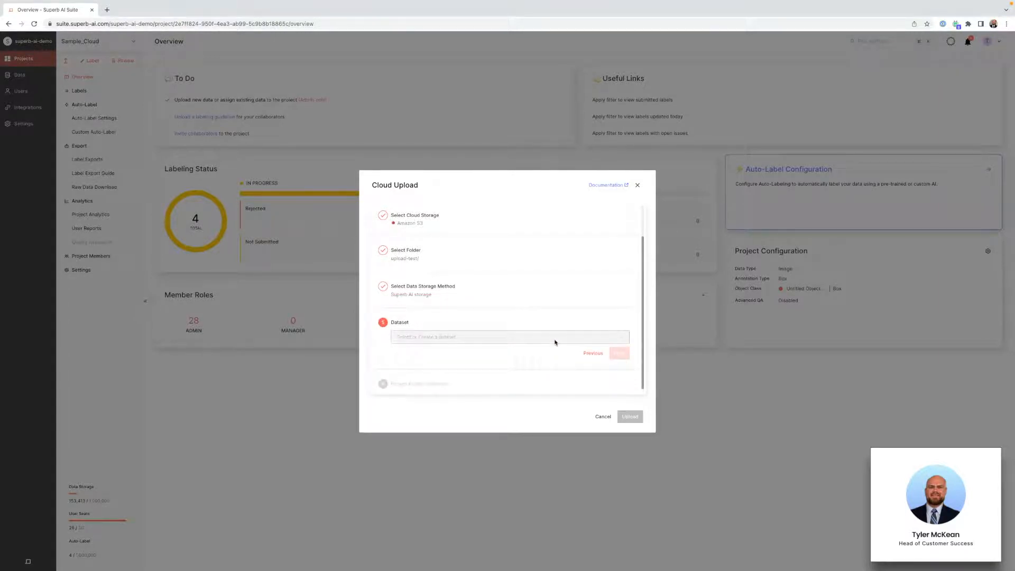
Upload into new dataset cloud-test-sample assigned to Sample_Cloud, then view its four labels.
click(508, 337)
text(cloud-test-sample)
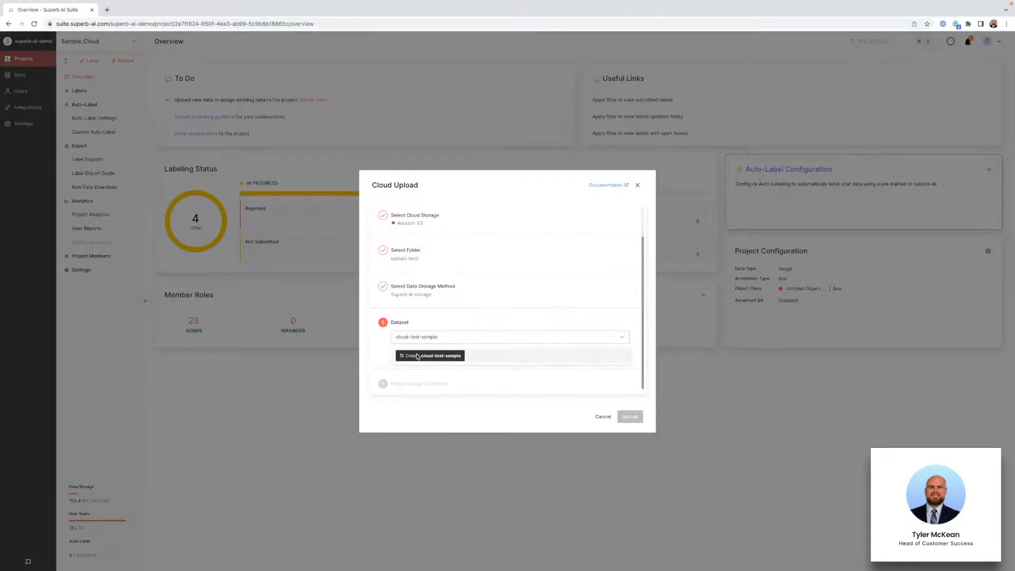
click(430, 356)
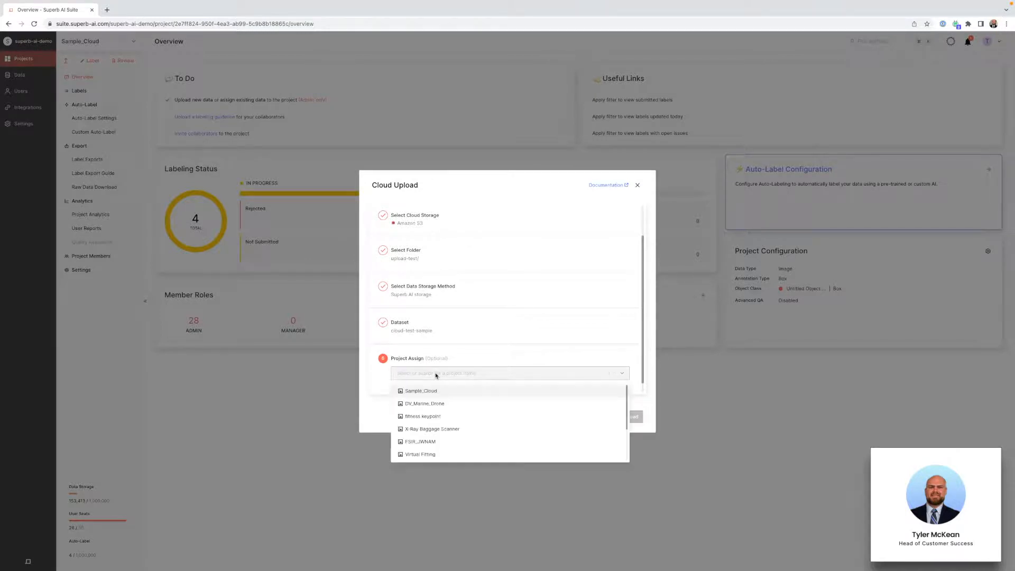
click(421, 391)
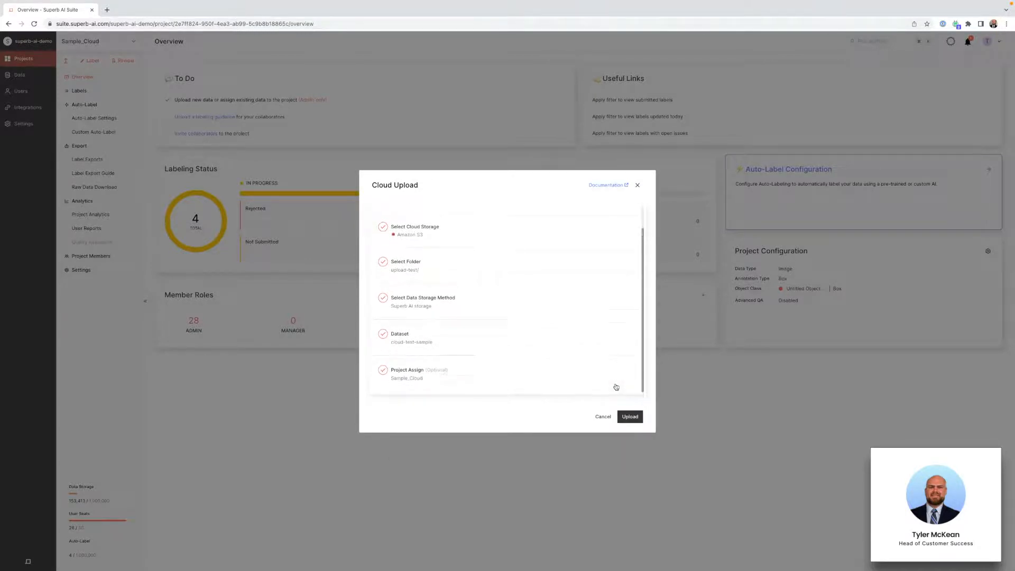
click(629, 416)
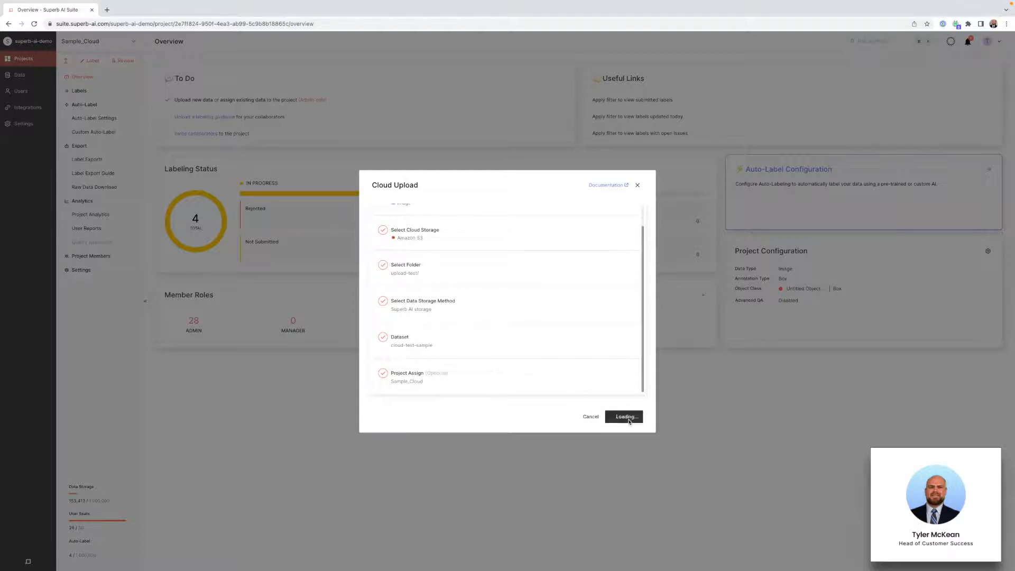
click(624, 417)
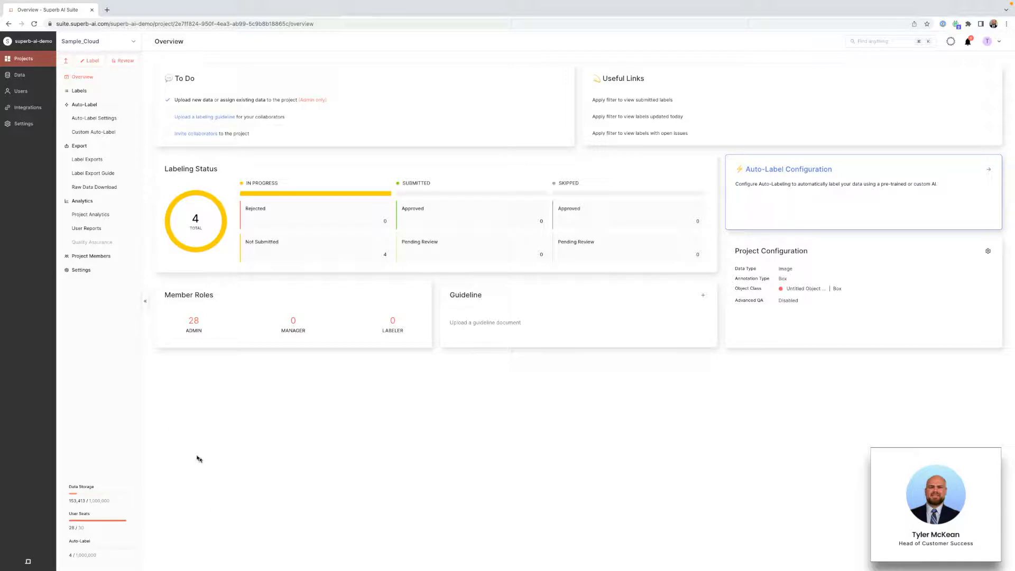
click(79, 90)
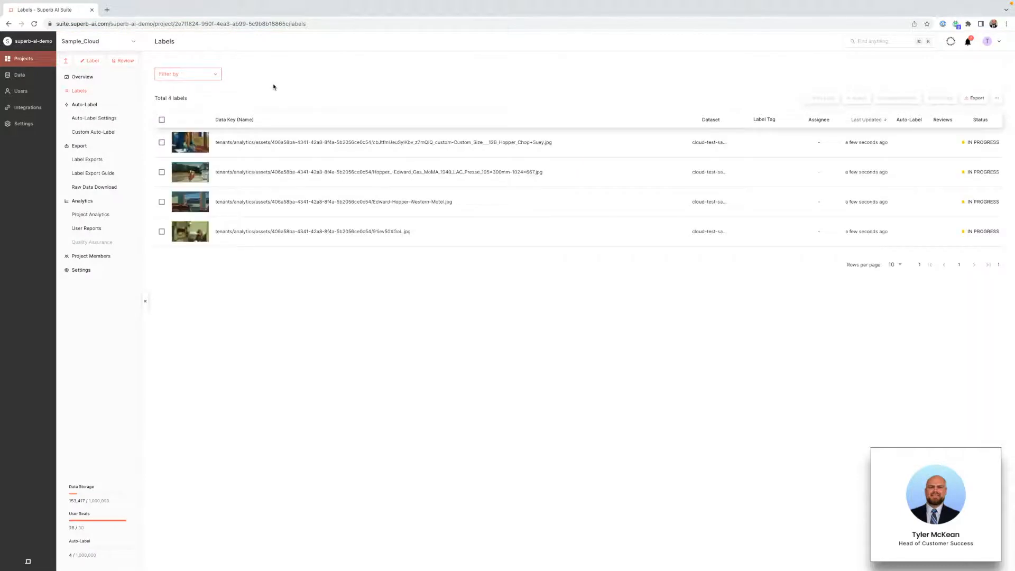
click(83, 76)
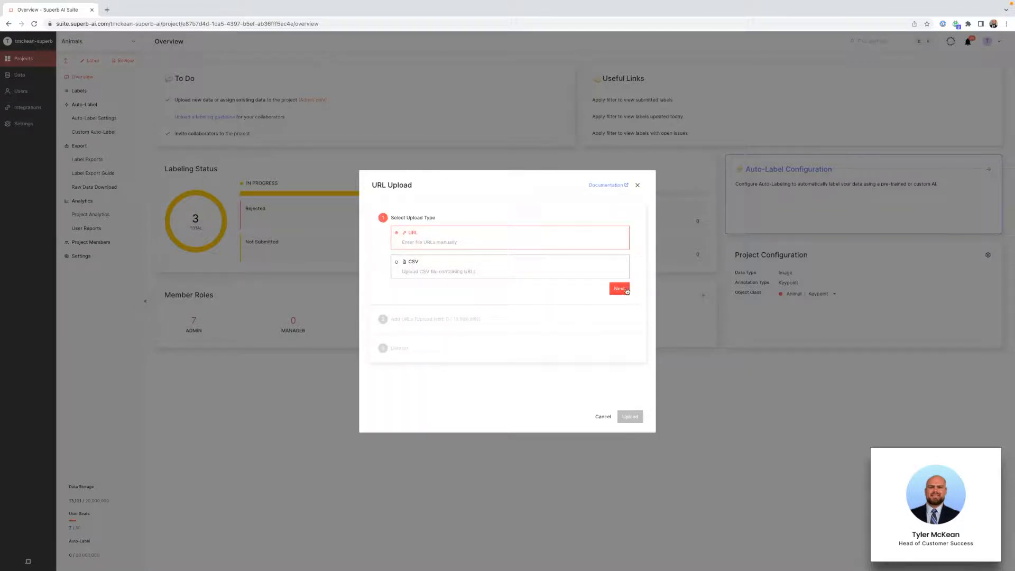
Step past manual URL entry, then go back to change the upload type to CSV.
click(618, 288)
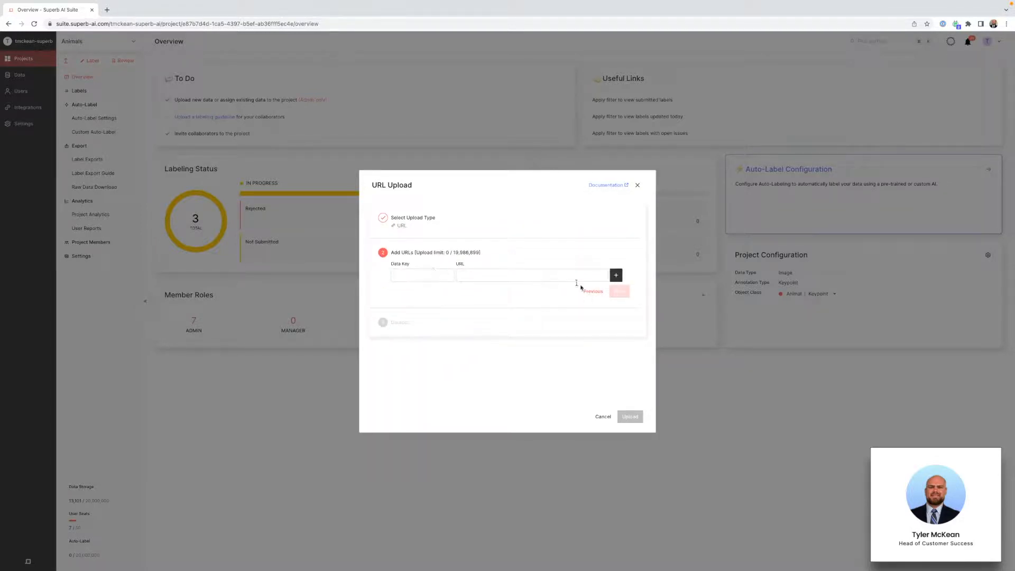
click(413, 217)
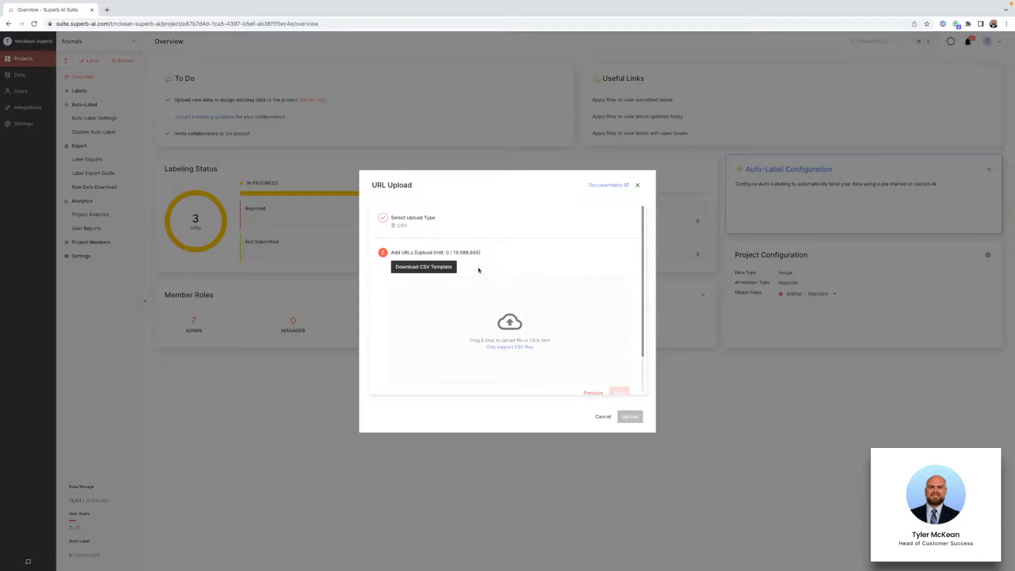
mouse_move(478, 271)
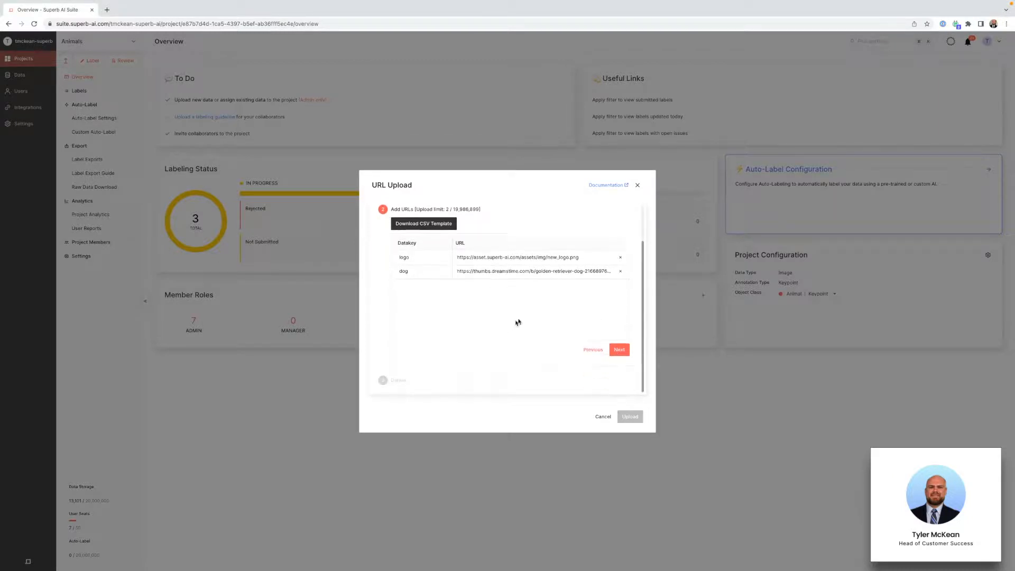
Upload the two CSV-listed URL images into new dataset 'academy-url'.
click(618, 349)
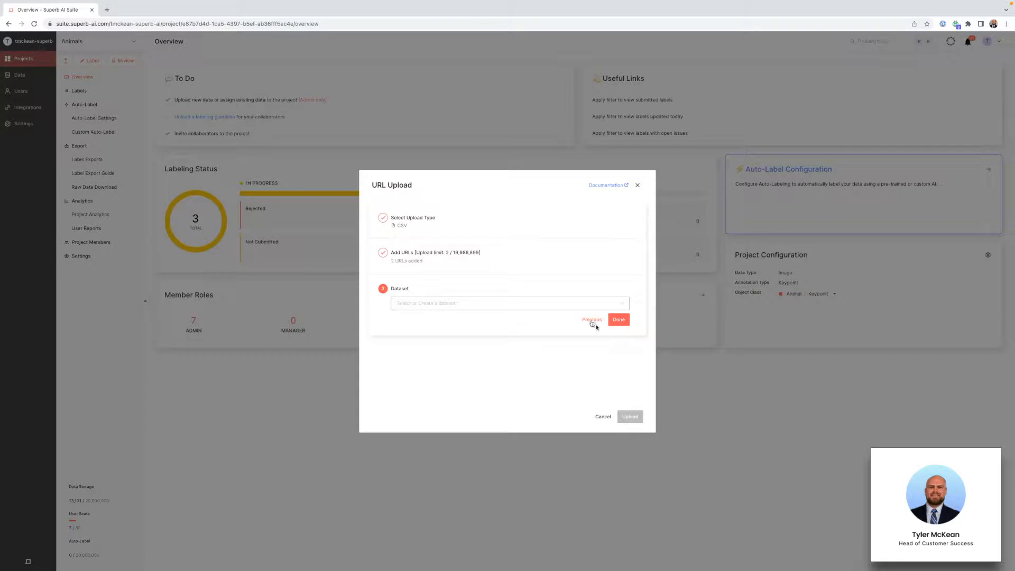
click(509, 303)
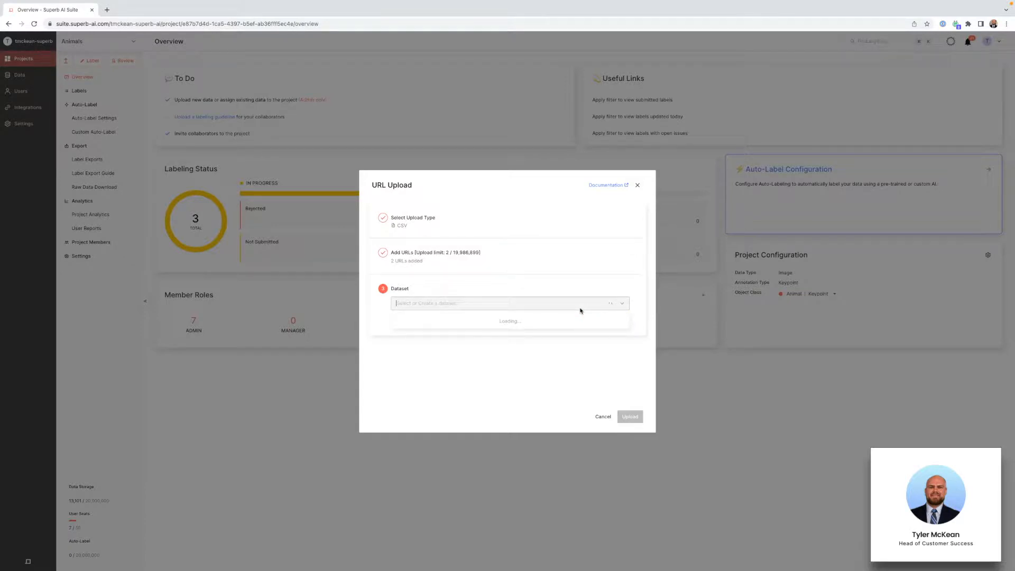
text(a)
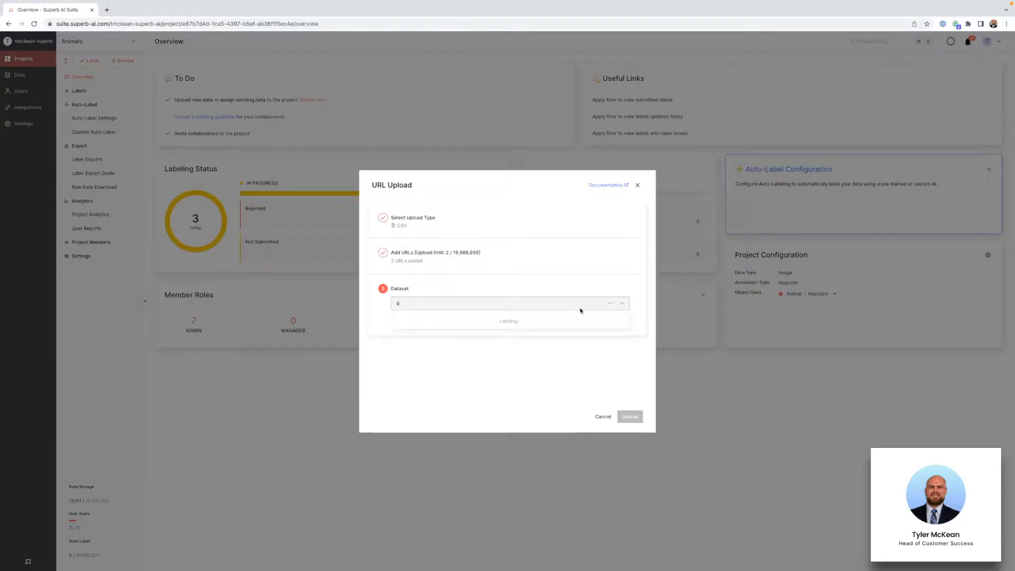
text(cademy-url)
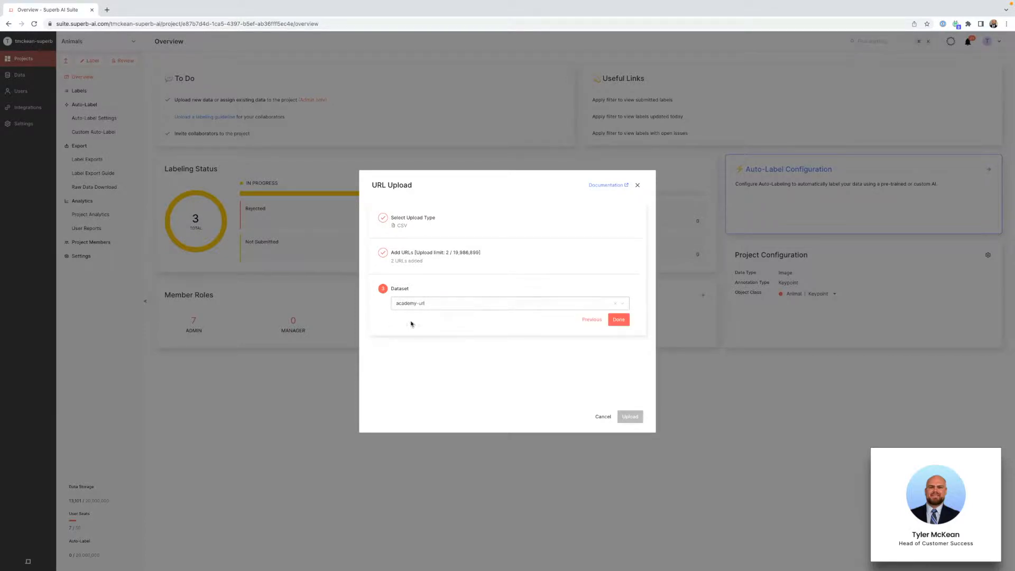
click(617, 320)
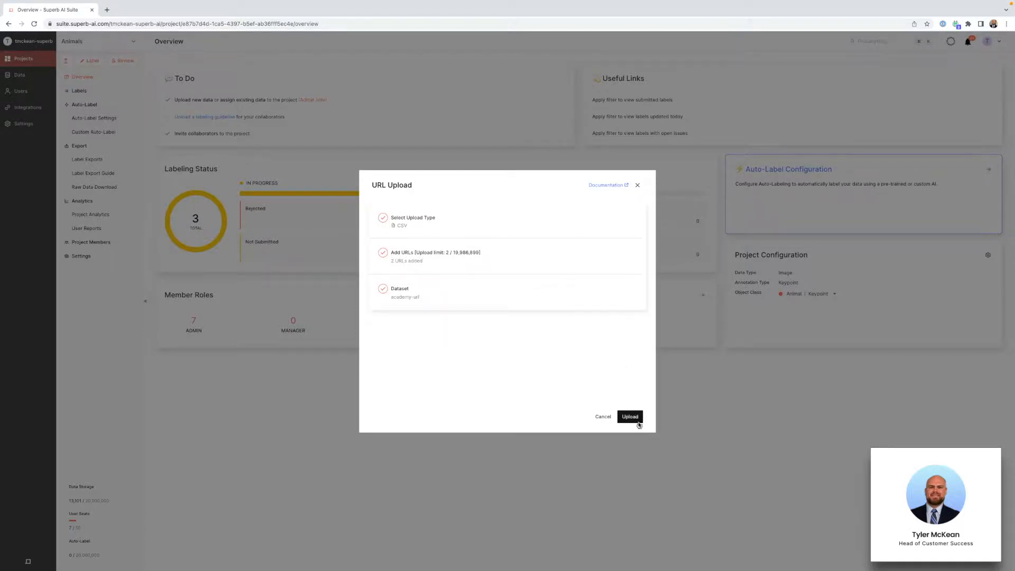
click(629, 417)
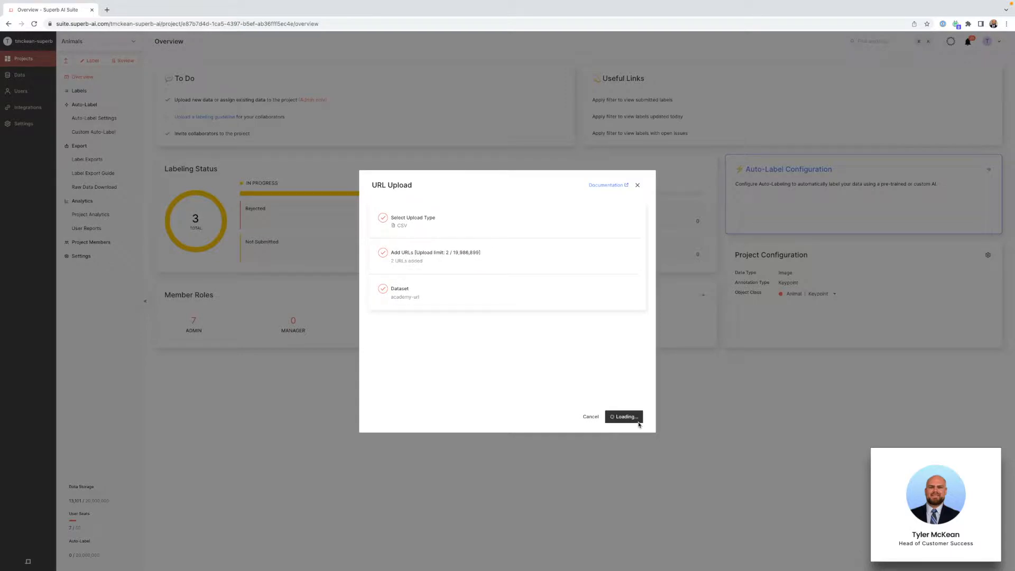
click(623, 416)
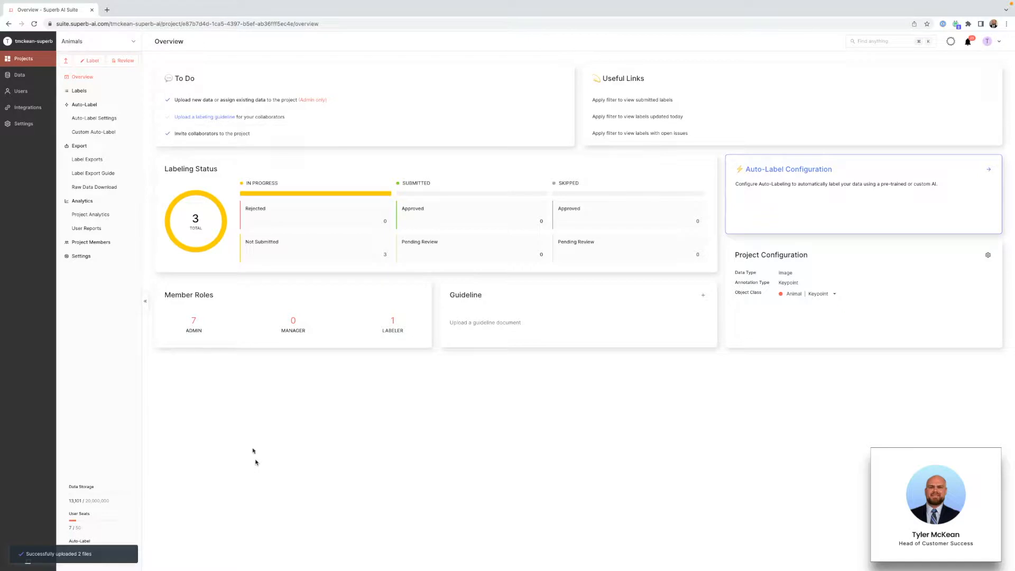
mouse_move(79, 91)
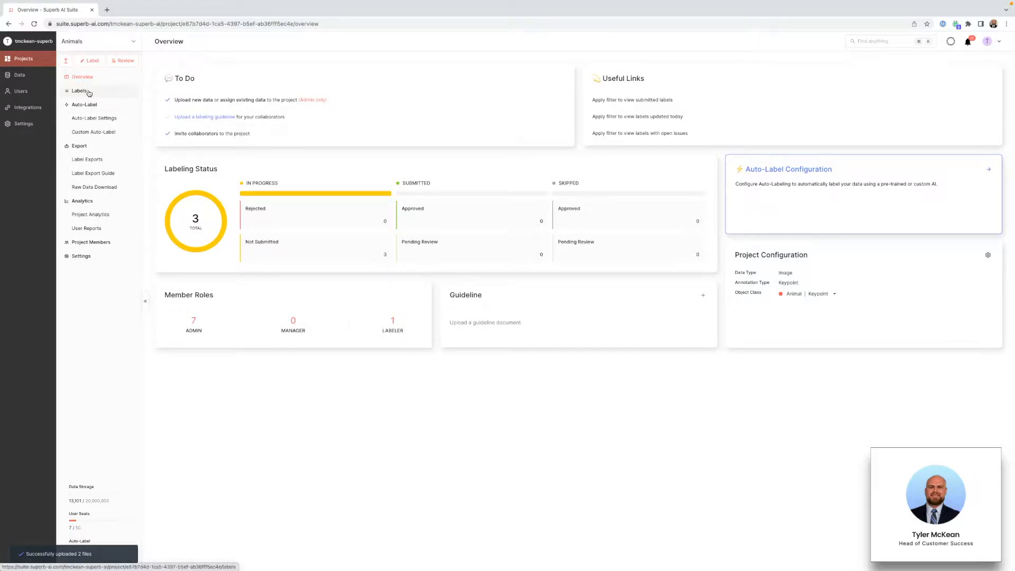
Open the Animals labels list and confirm closing the dog image viewer.
click(78, 90)
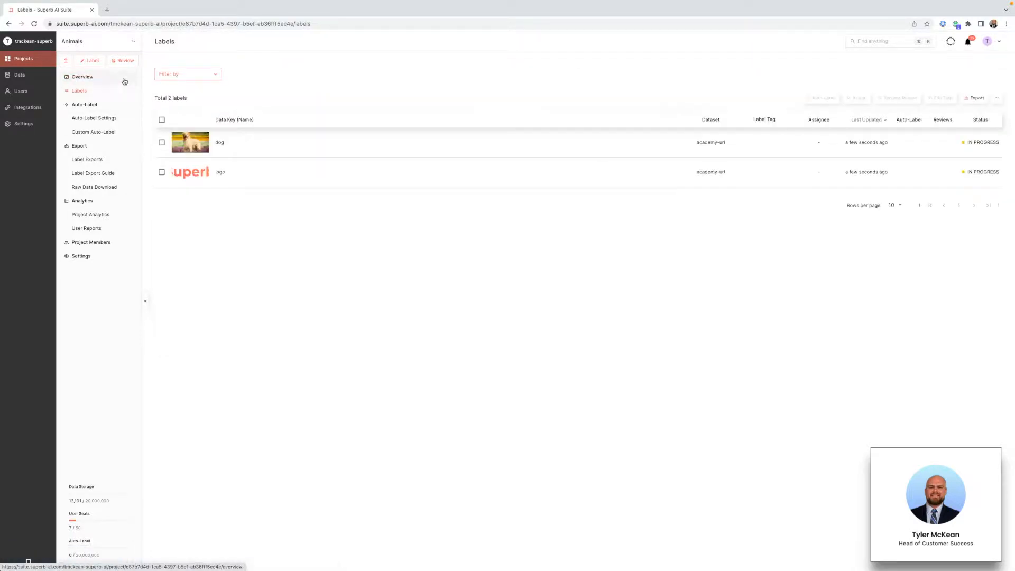
mouse_move(220, 142)
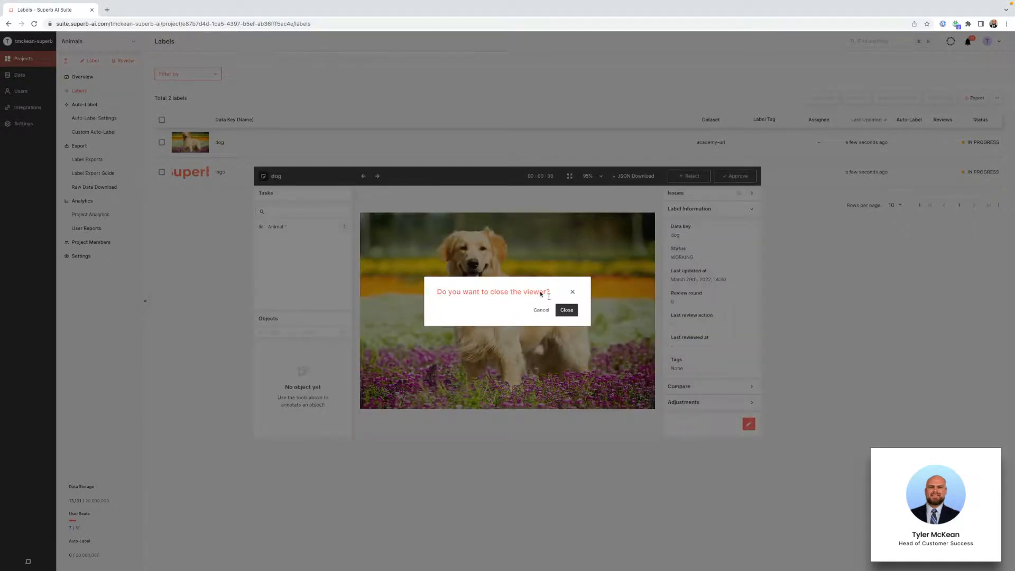
click(566, 309)
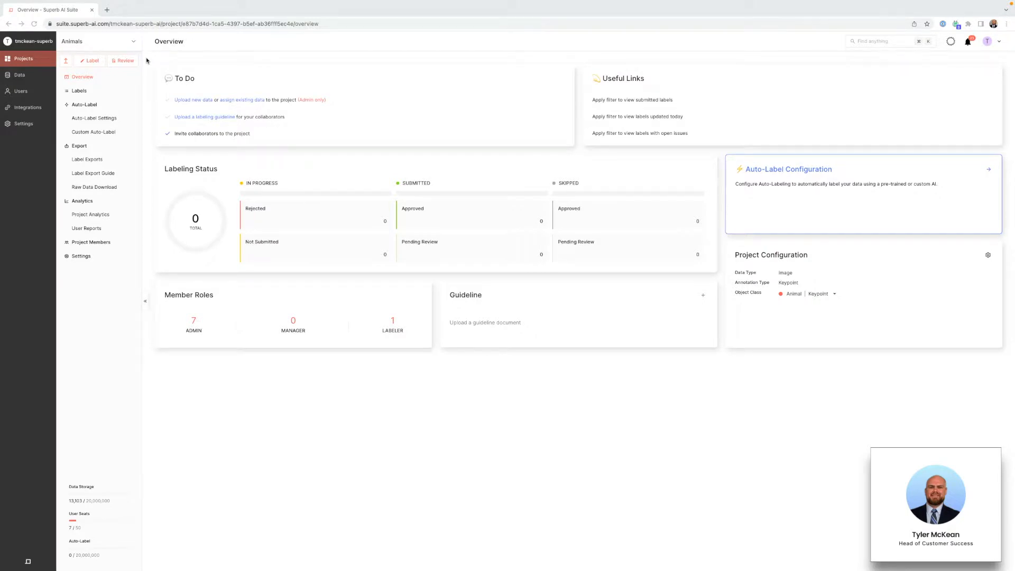
click(65, 61)
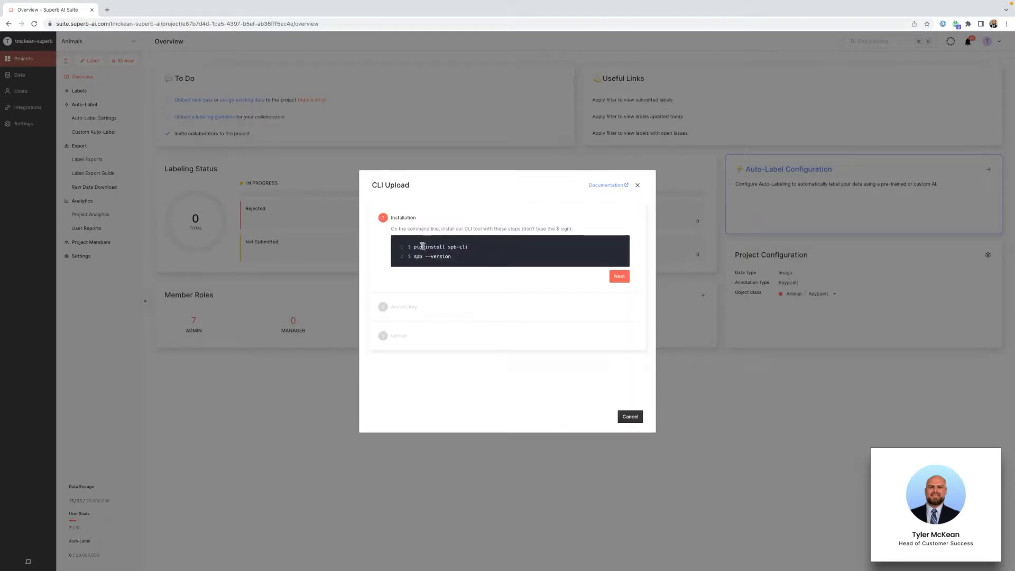
mouse_move(459, 246)
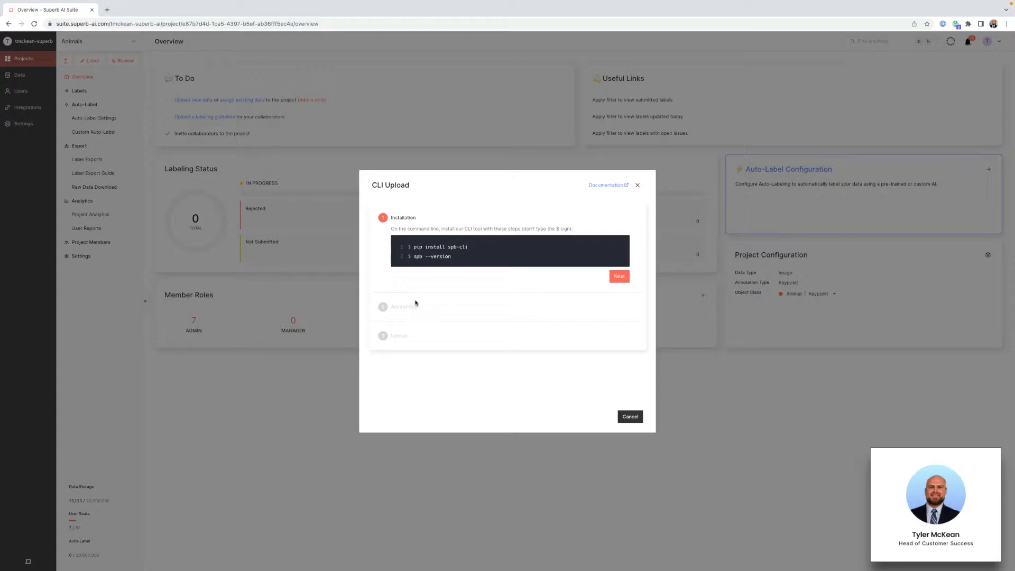
mouse_move(644, 185)
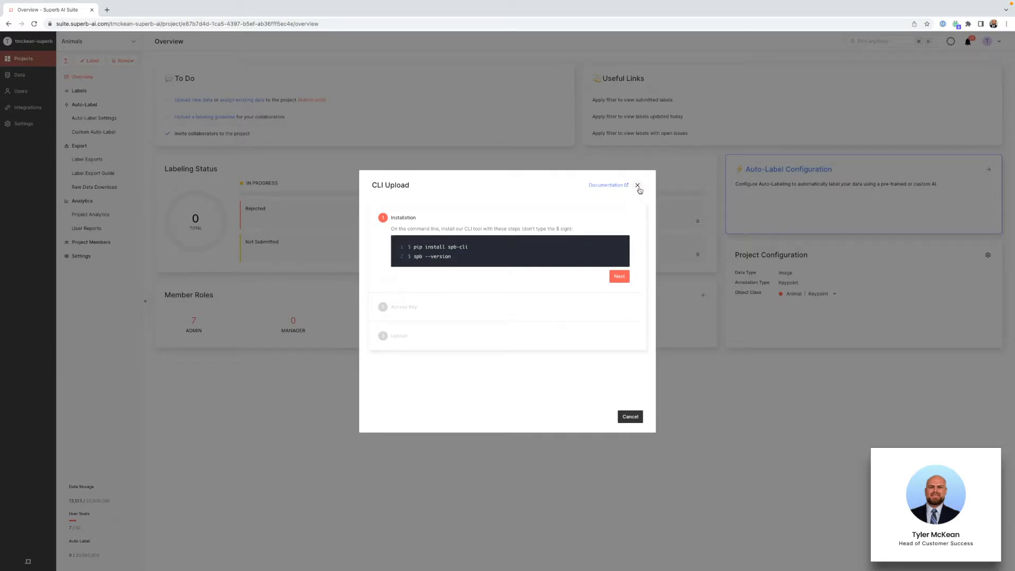
click(638, 185)
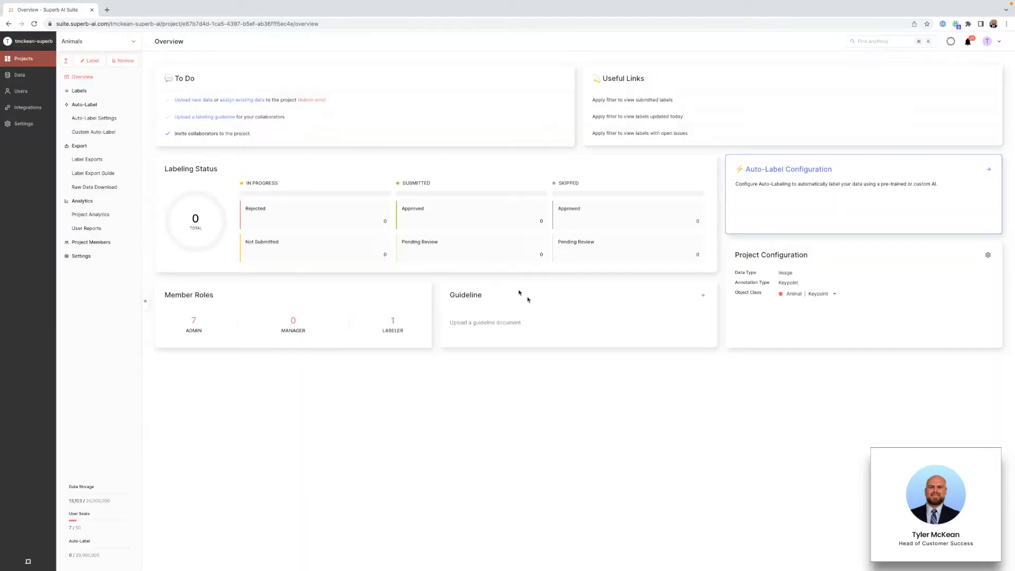
mouse_move(487, 282)
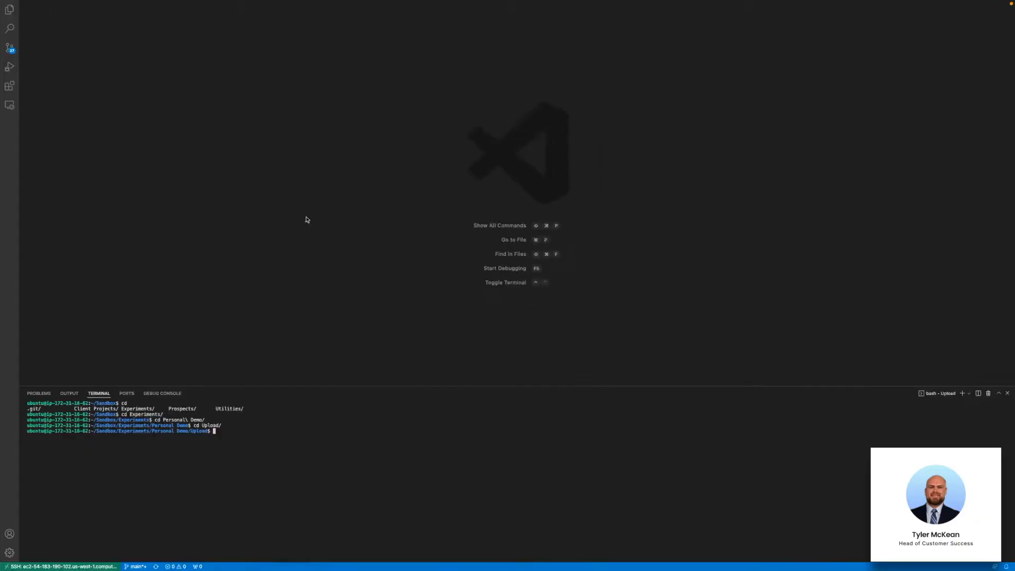
mouse_move(269, 386)
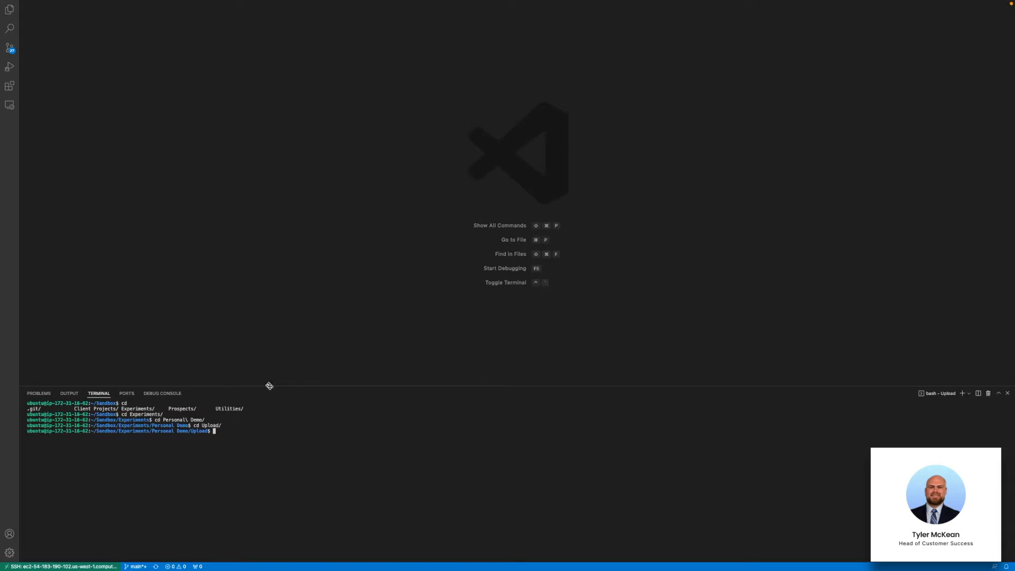
List the image files, then run spb upload dataset to Animals / animals-cli, confirming with y.
text(ls)
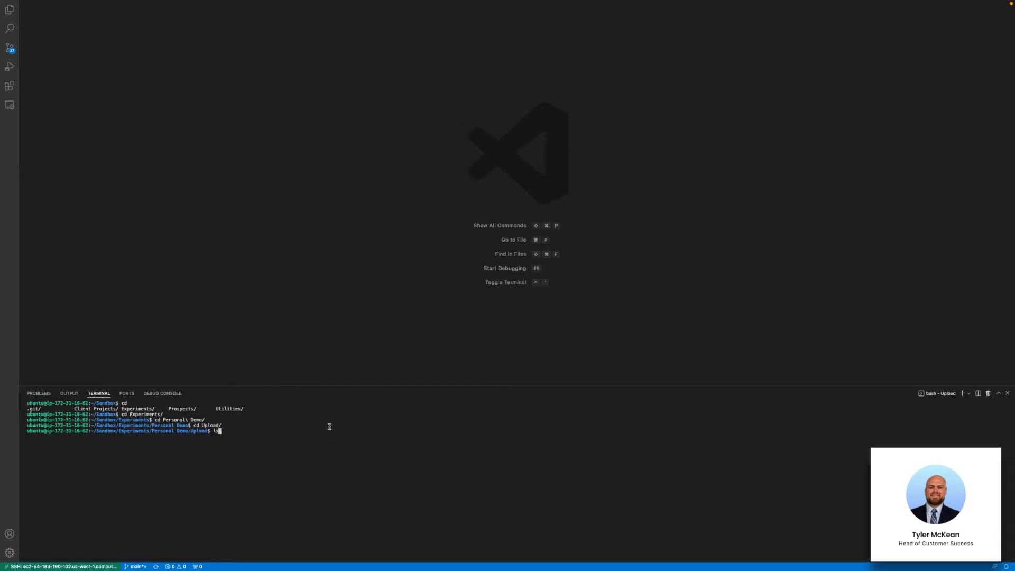
key(Return)
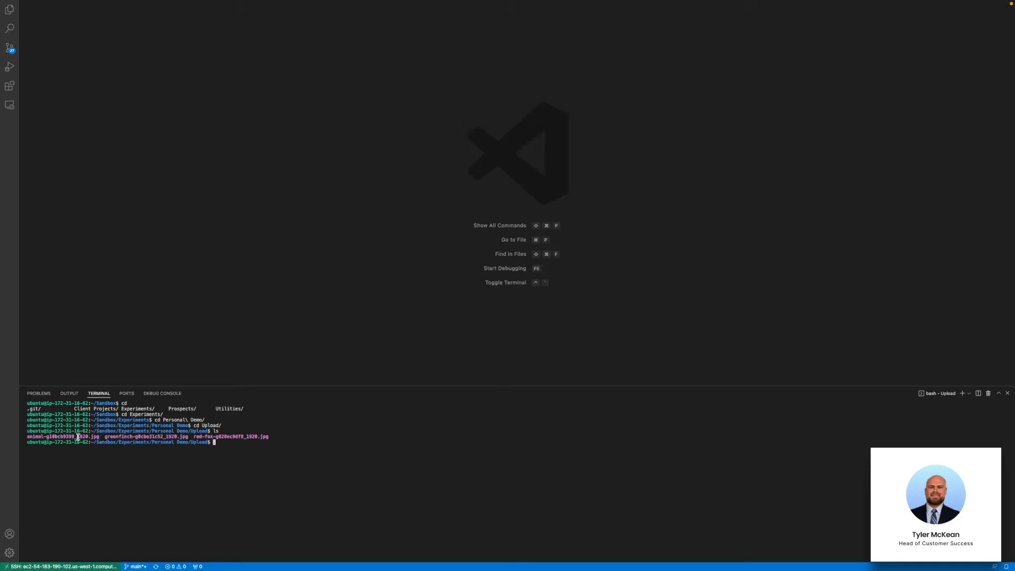
mouse_move(274, 435)
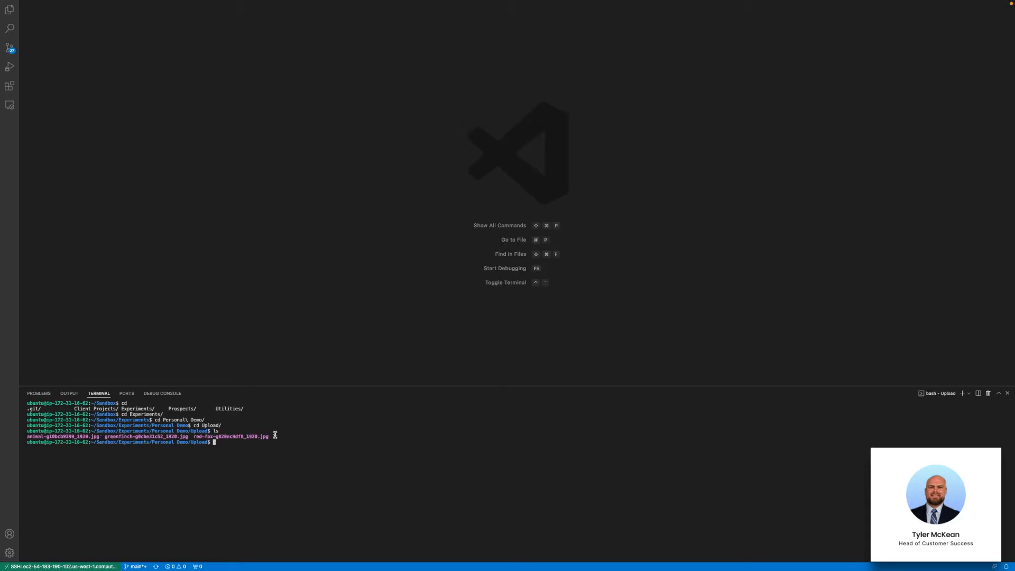
mouse_move(284, 442)
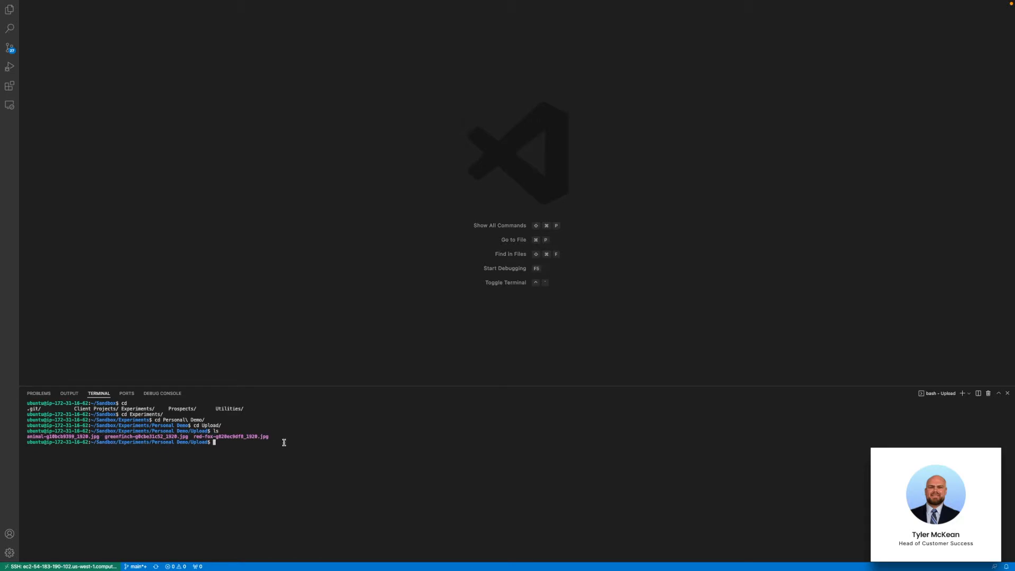
text(spl)
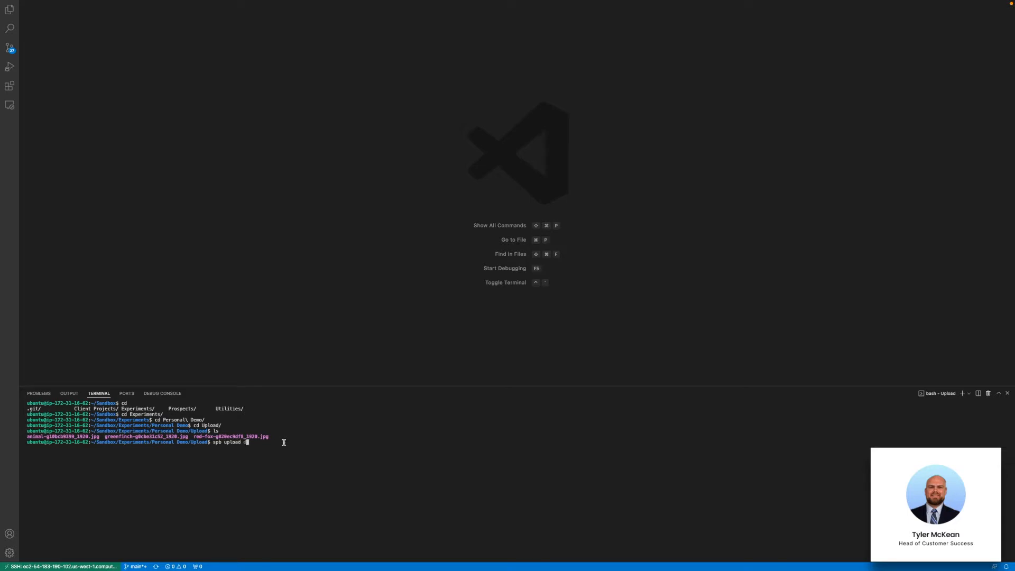
text(dataset)
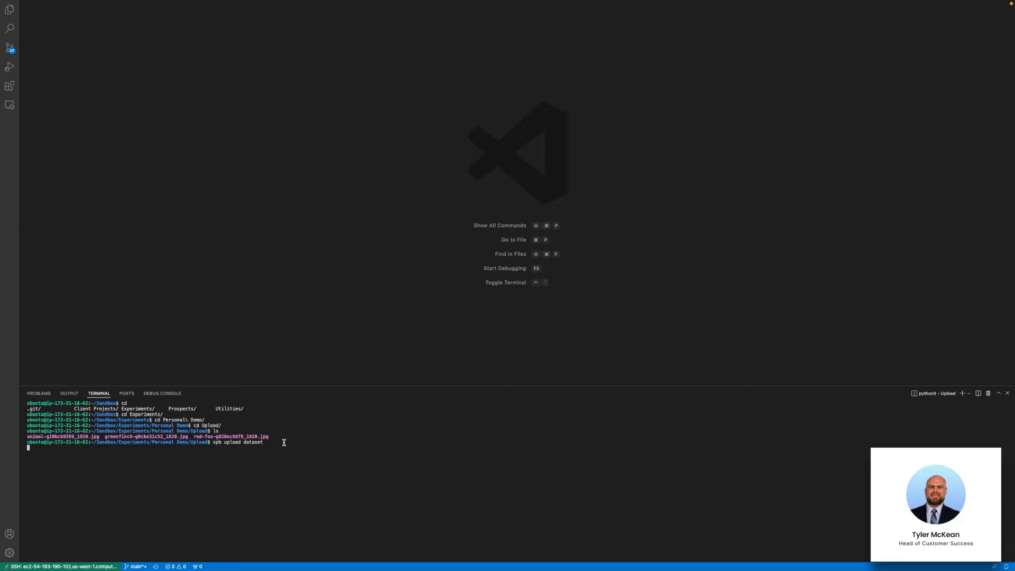
key(Return)
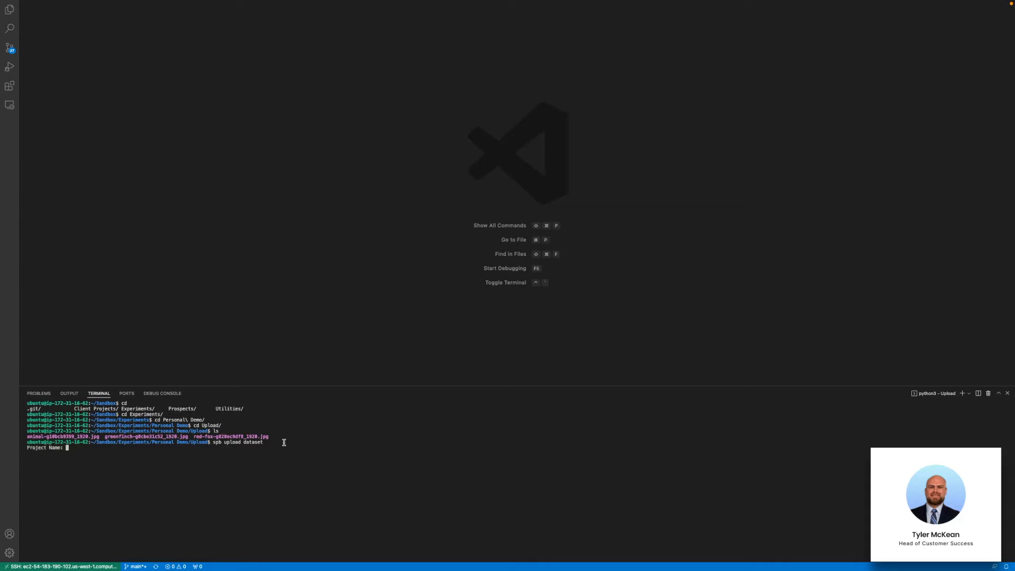
text(Animals)
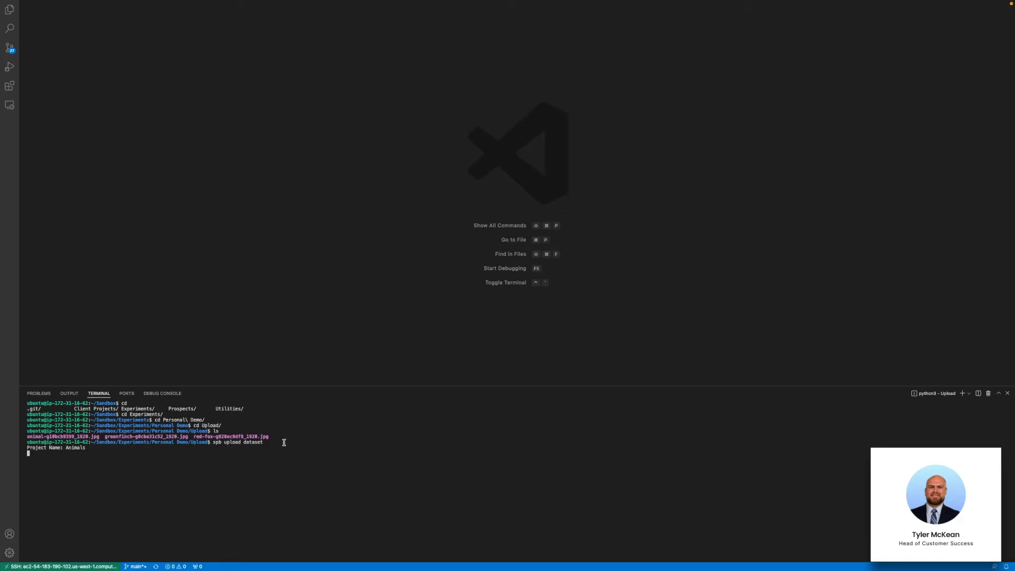
key(Return)
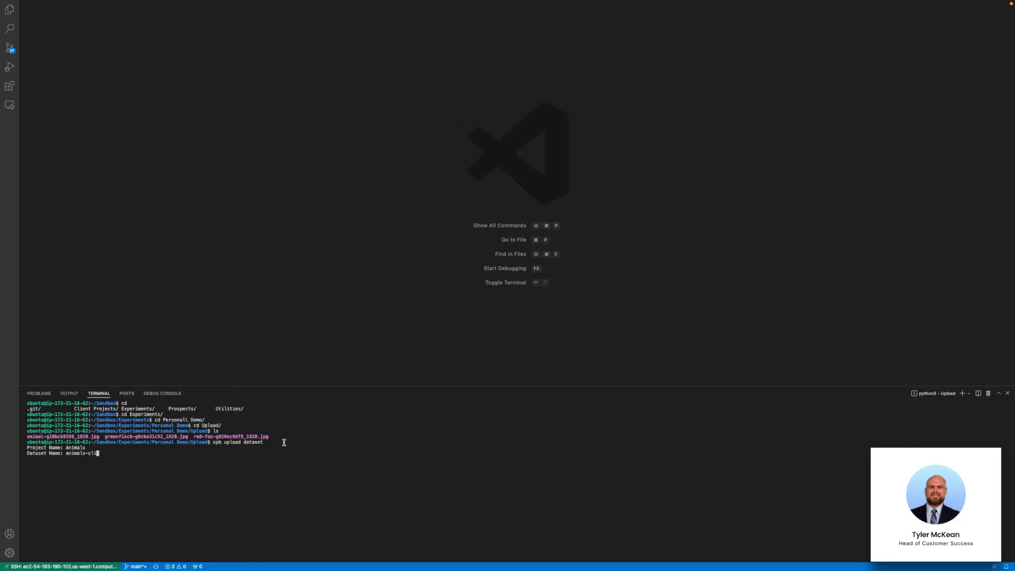
key(Return)
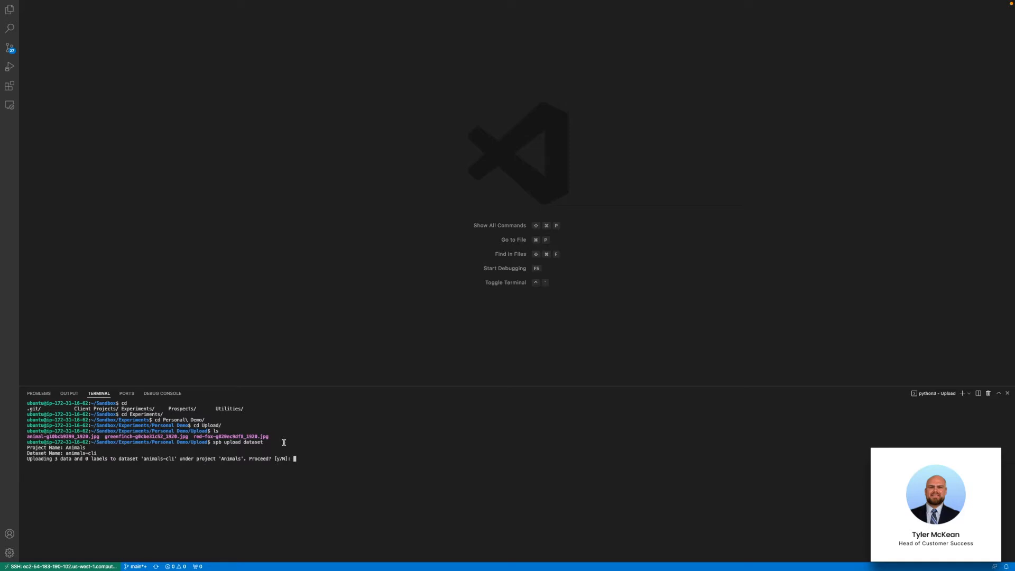
text(y)
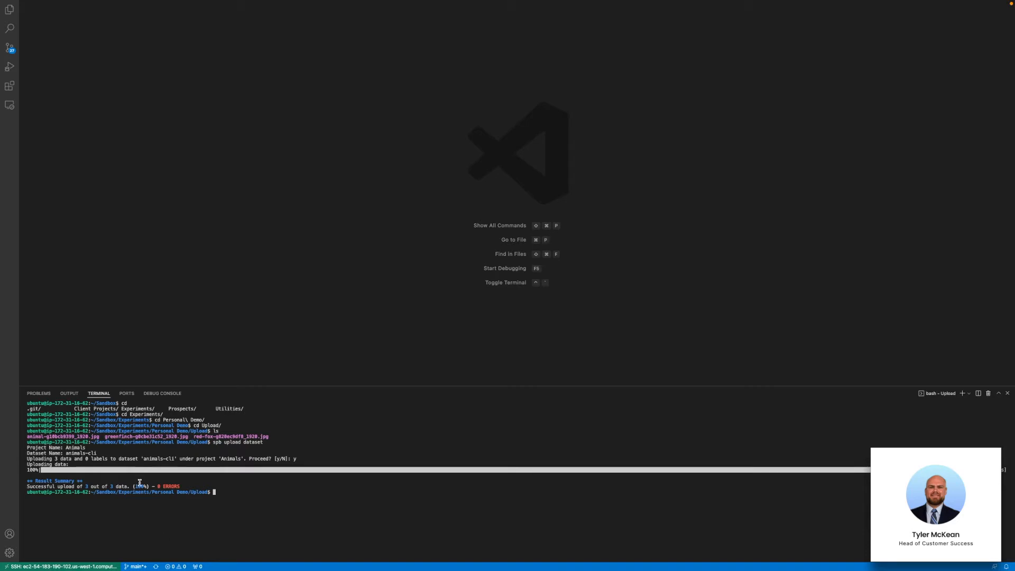
mouse_move(533, 436)
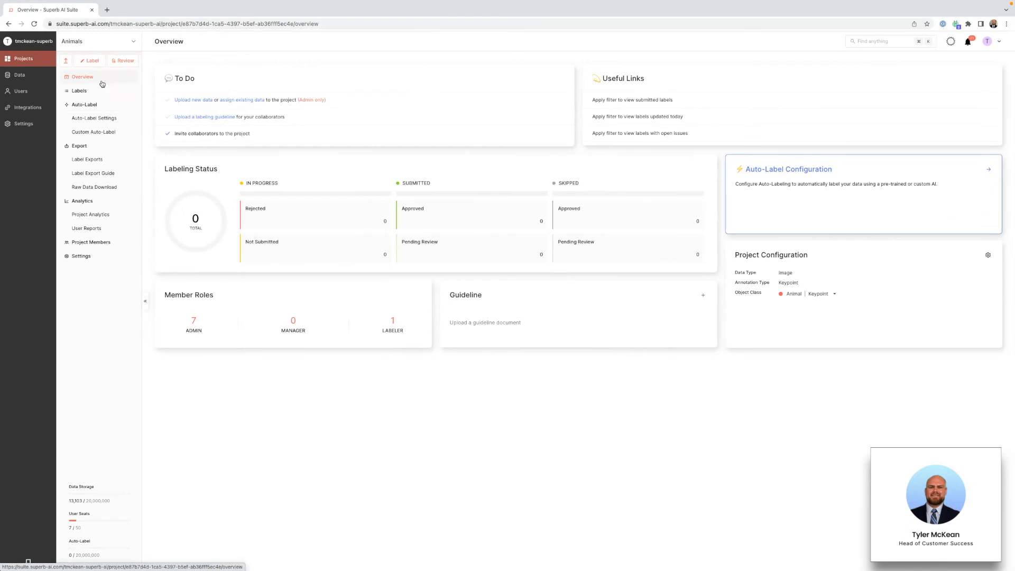
Open the Animals project's Labels list to see the three animals-cli images.
click(79, 90)
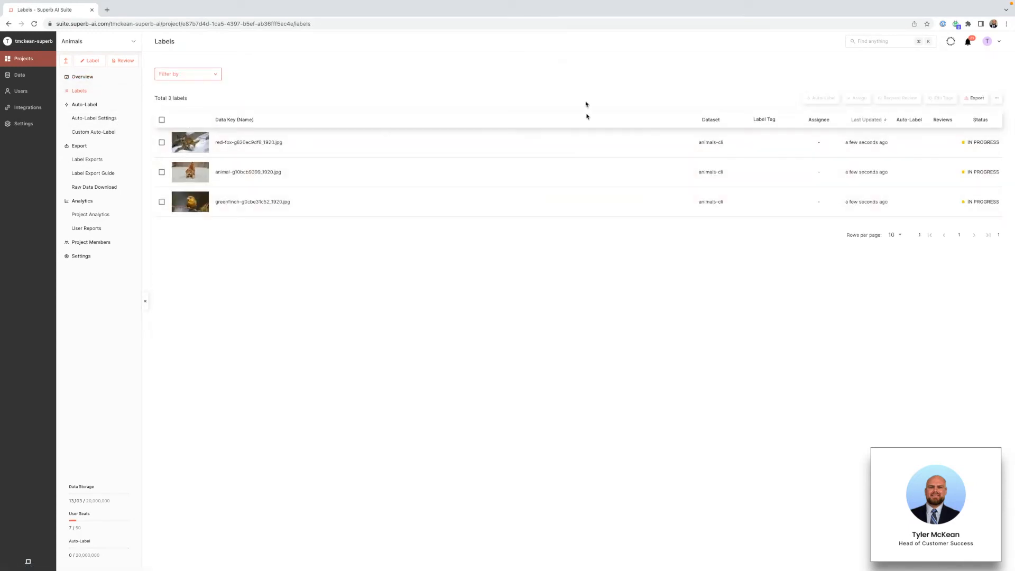
mouse_move(577, 93)
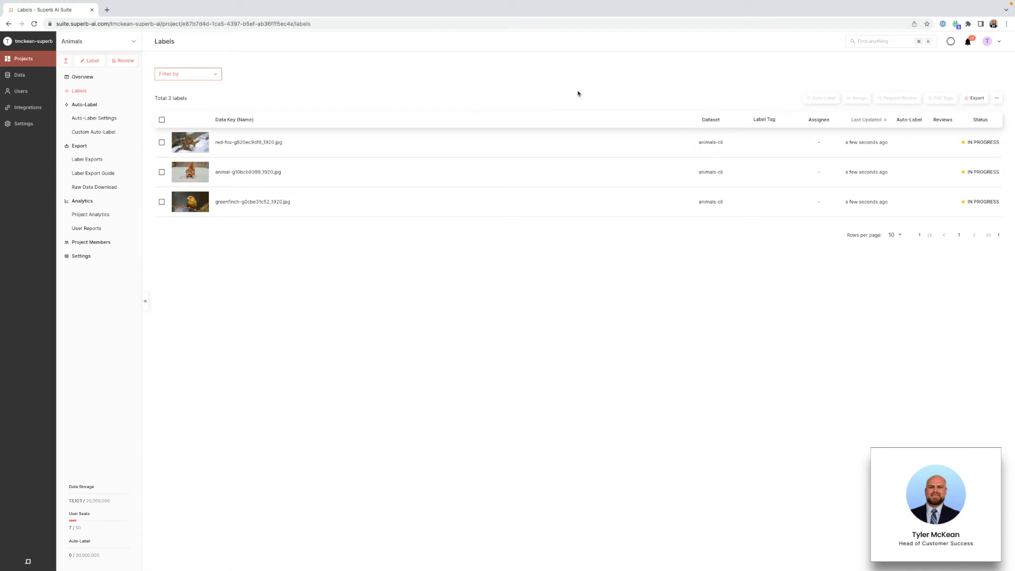